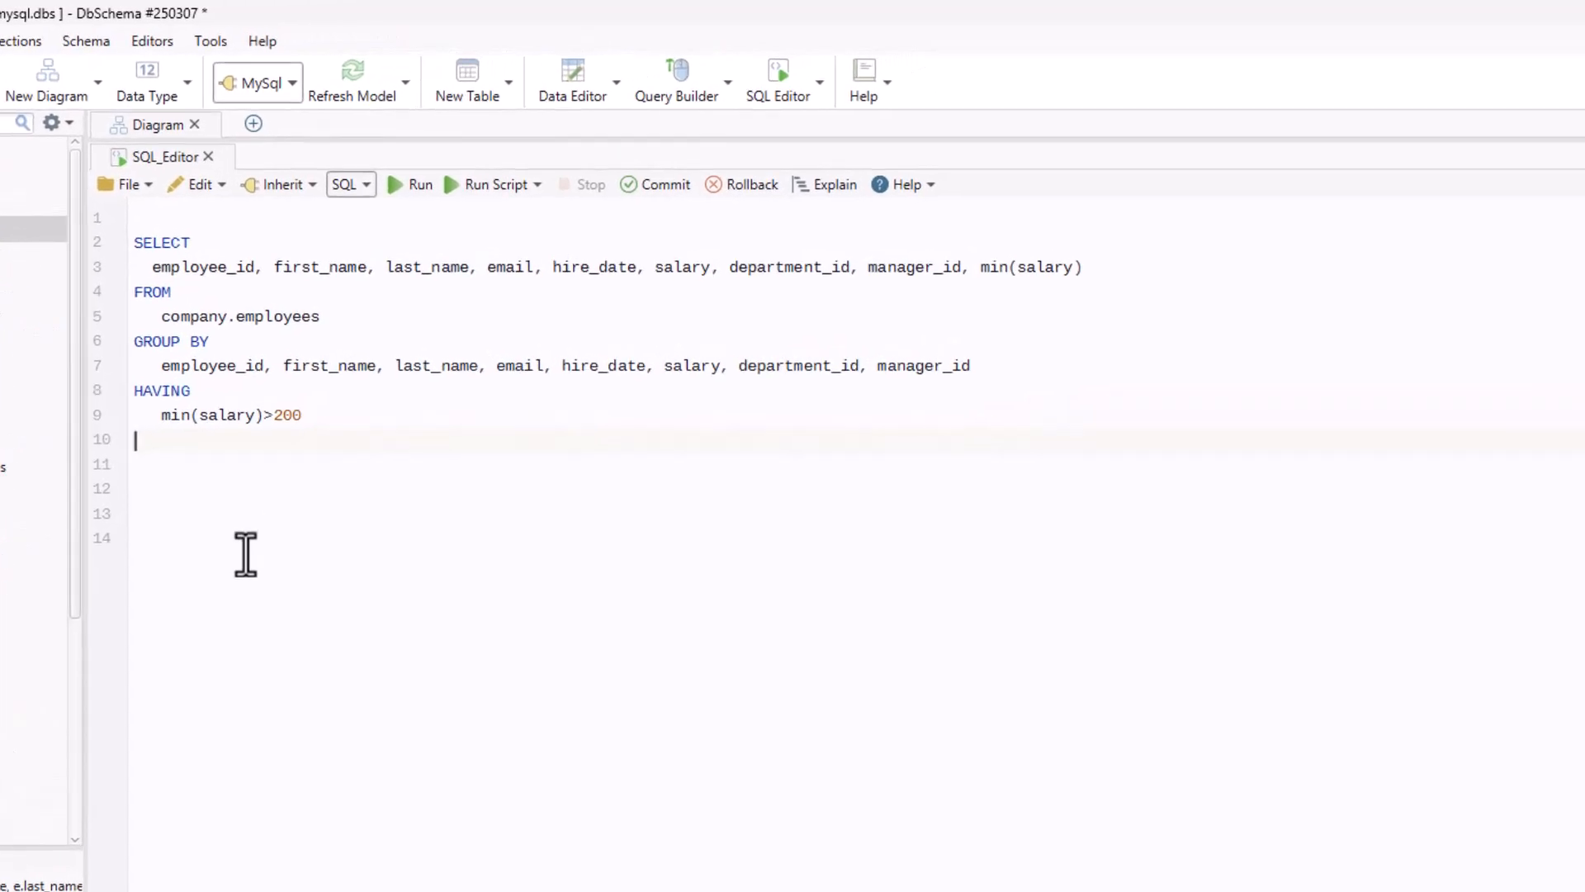
Append ORDER BY last_name ASC after the HAVING clause of the employees query
text(ORDER BY)
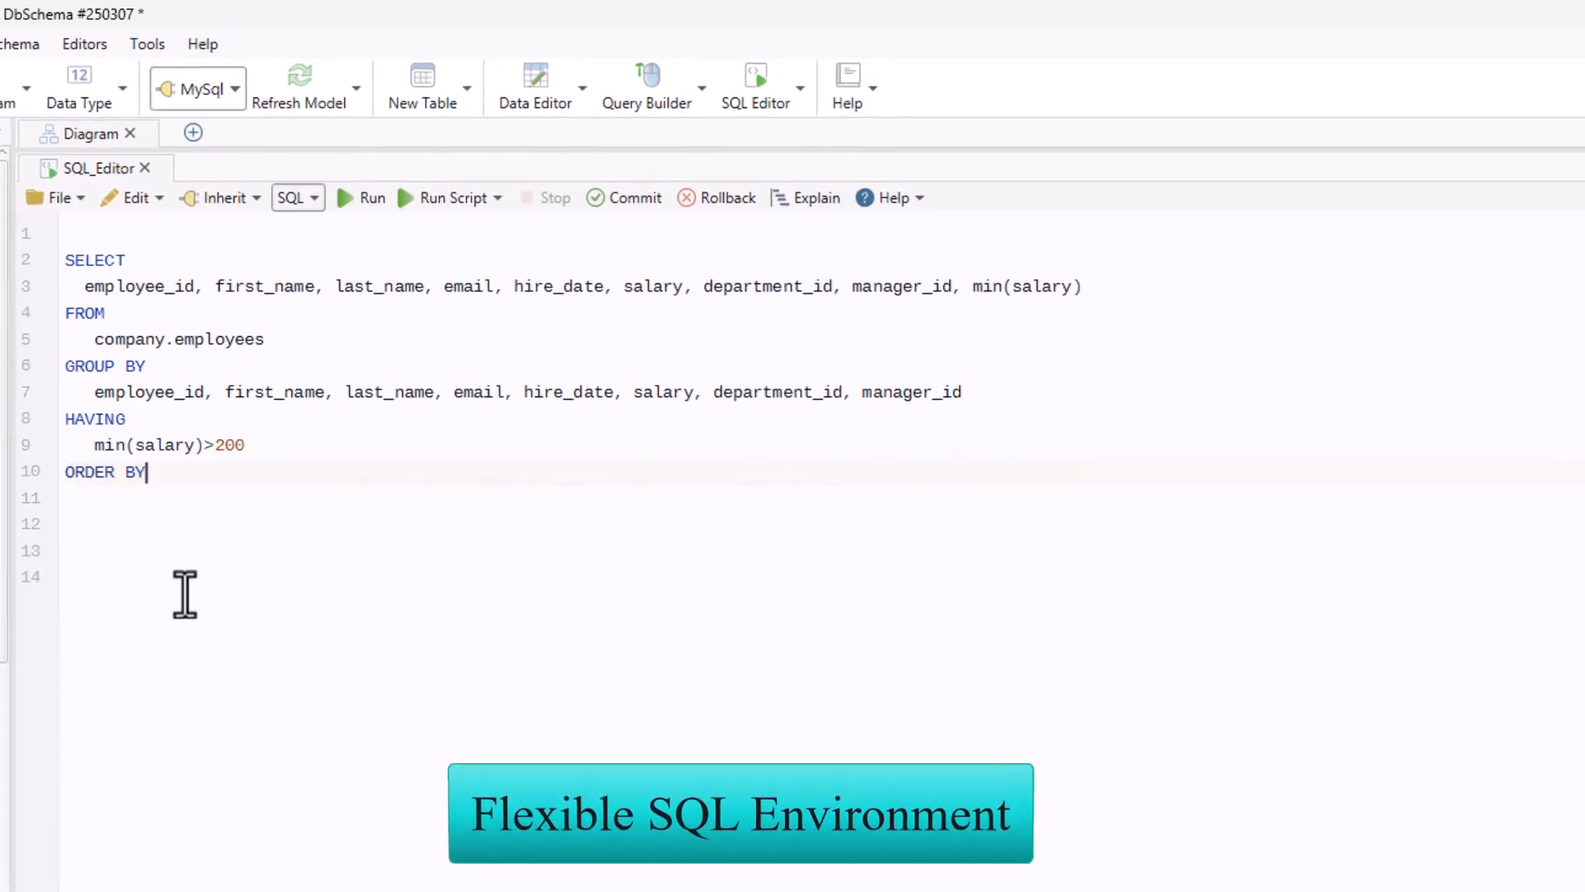
key(enter)
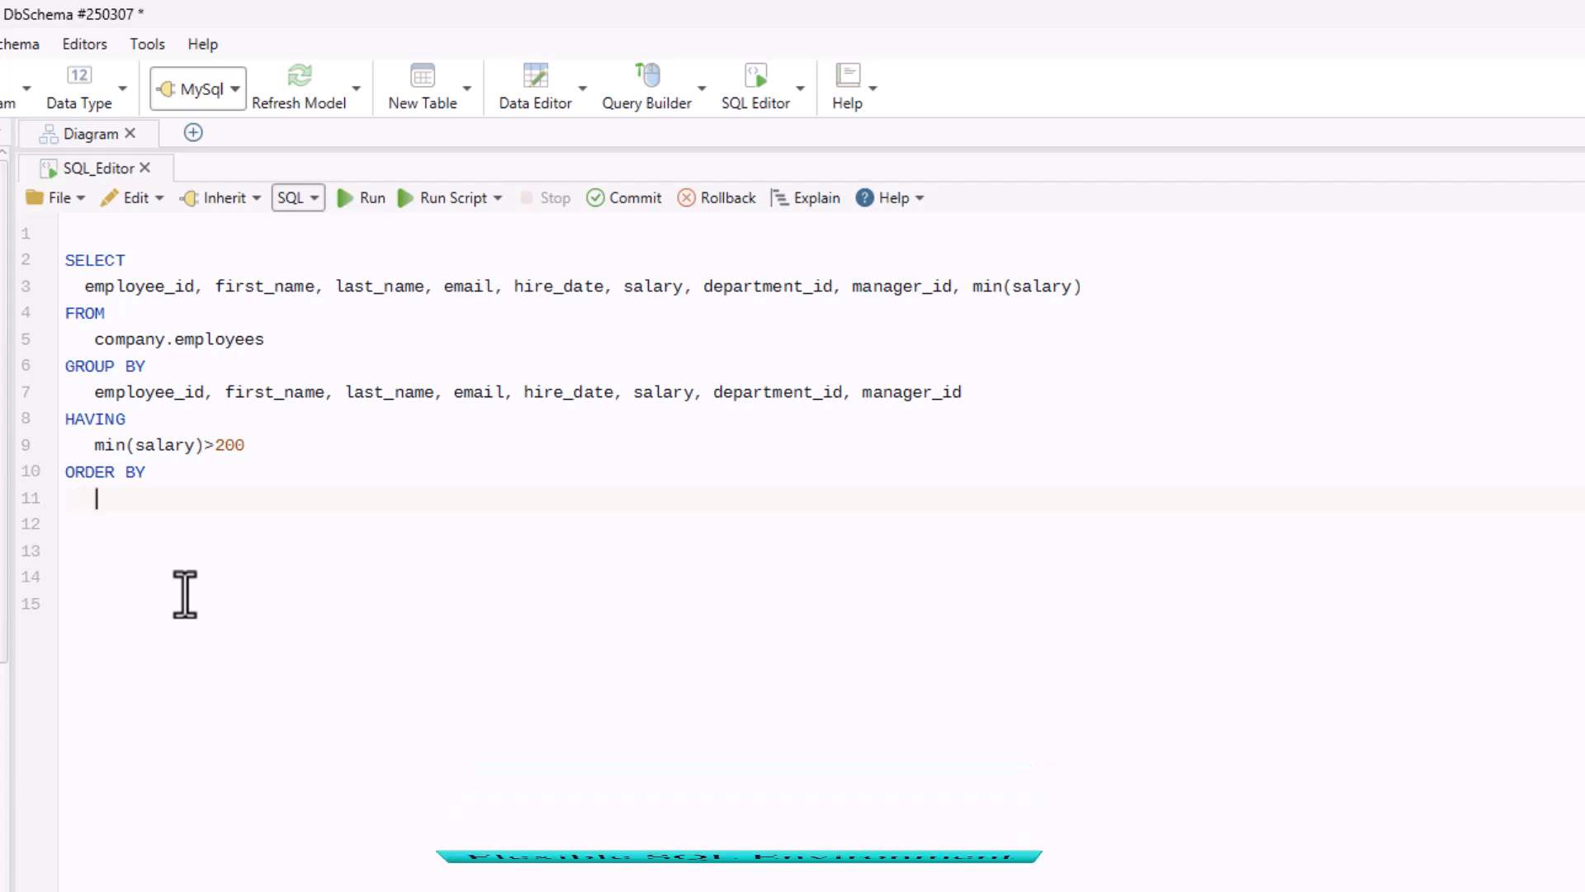
text(la)
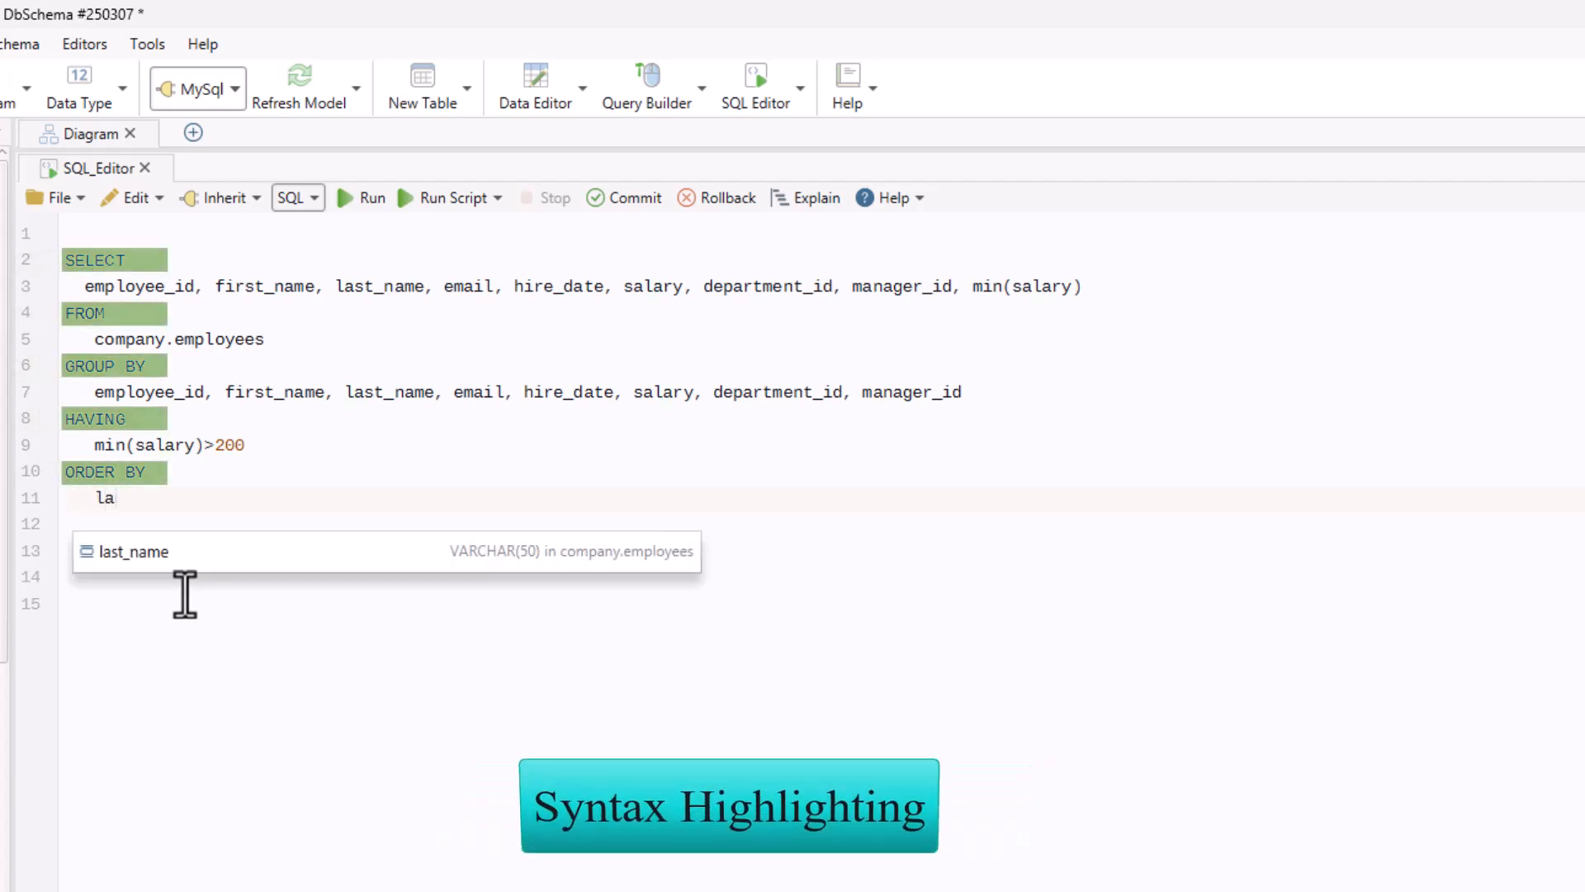
click(202, 553)
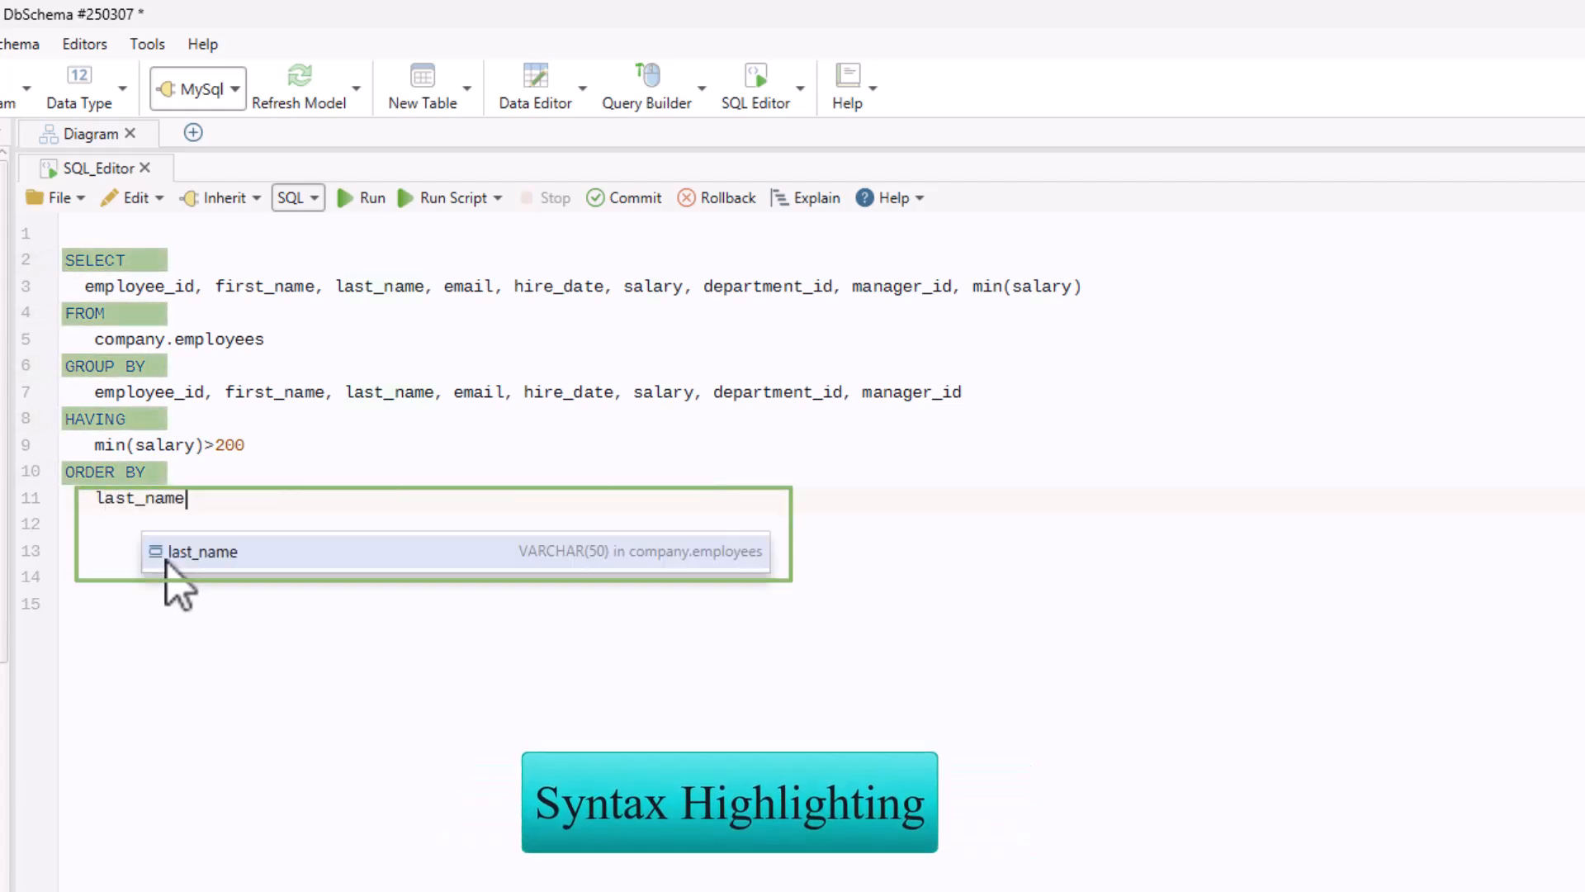
text(ASC)
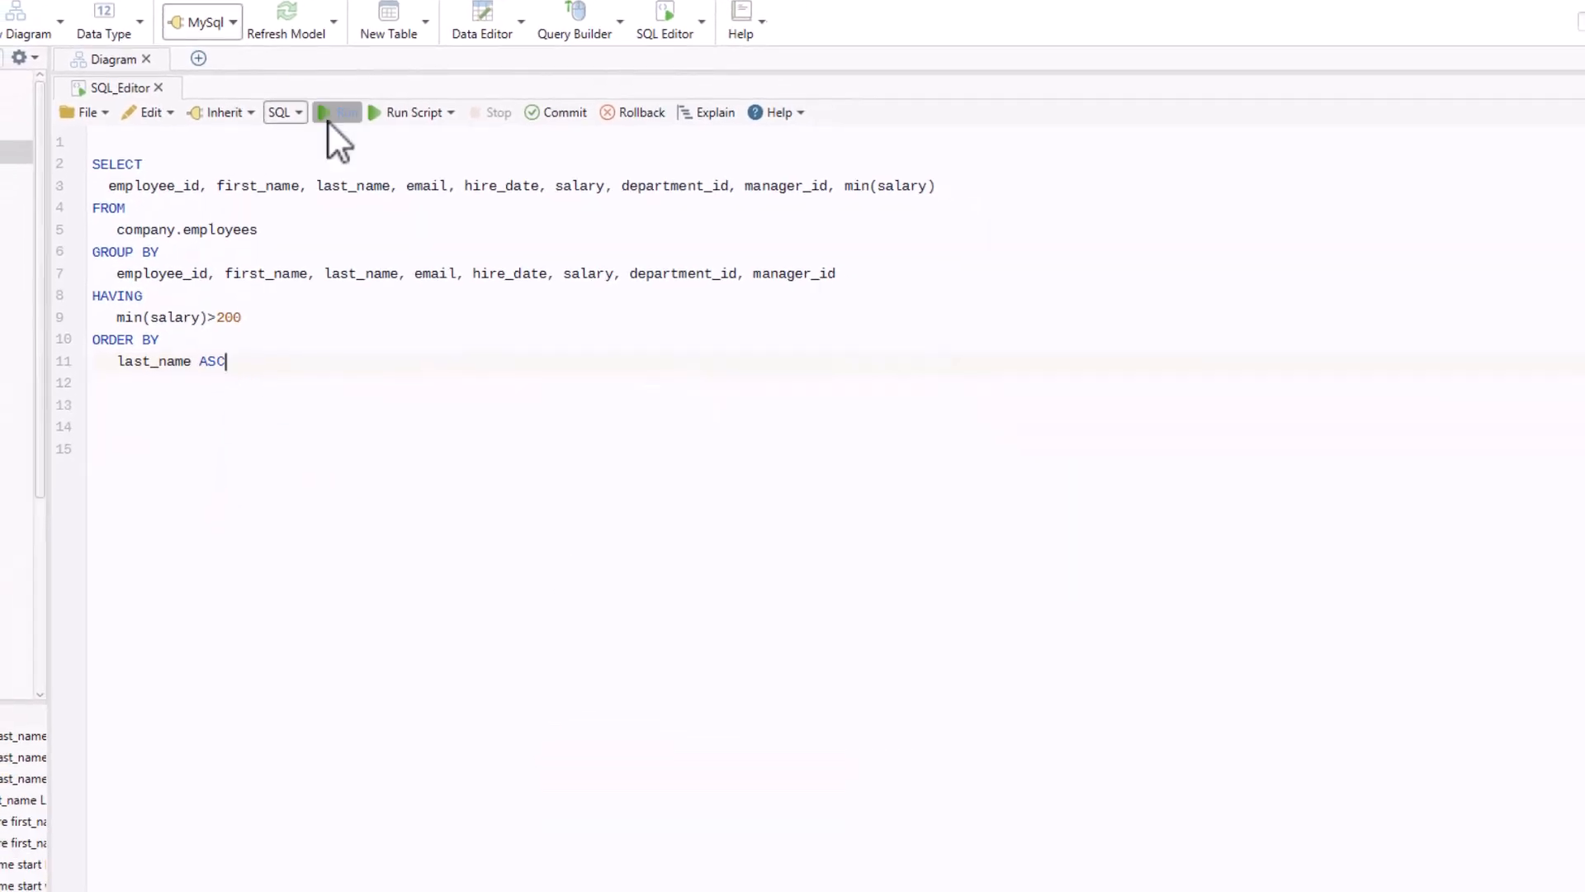
Run the employees query sorted by last_name ascending
click(337, 111)
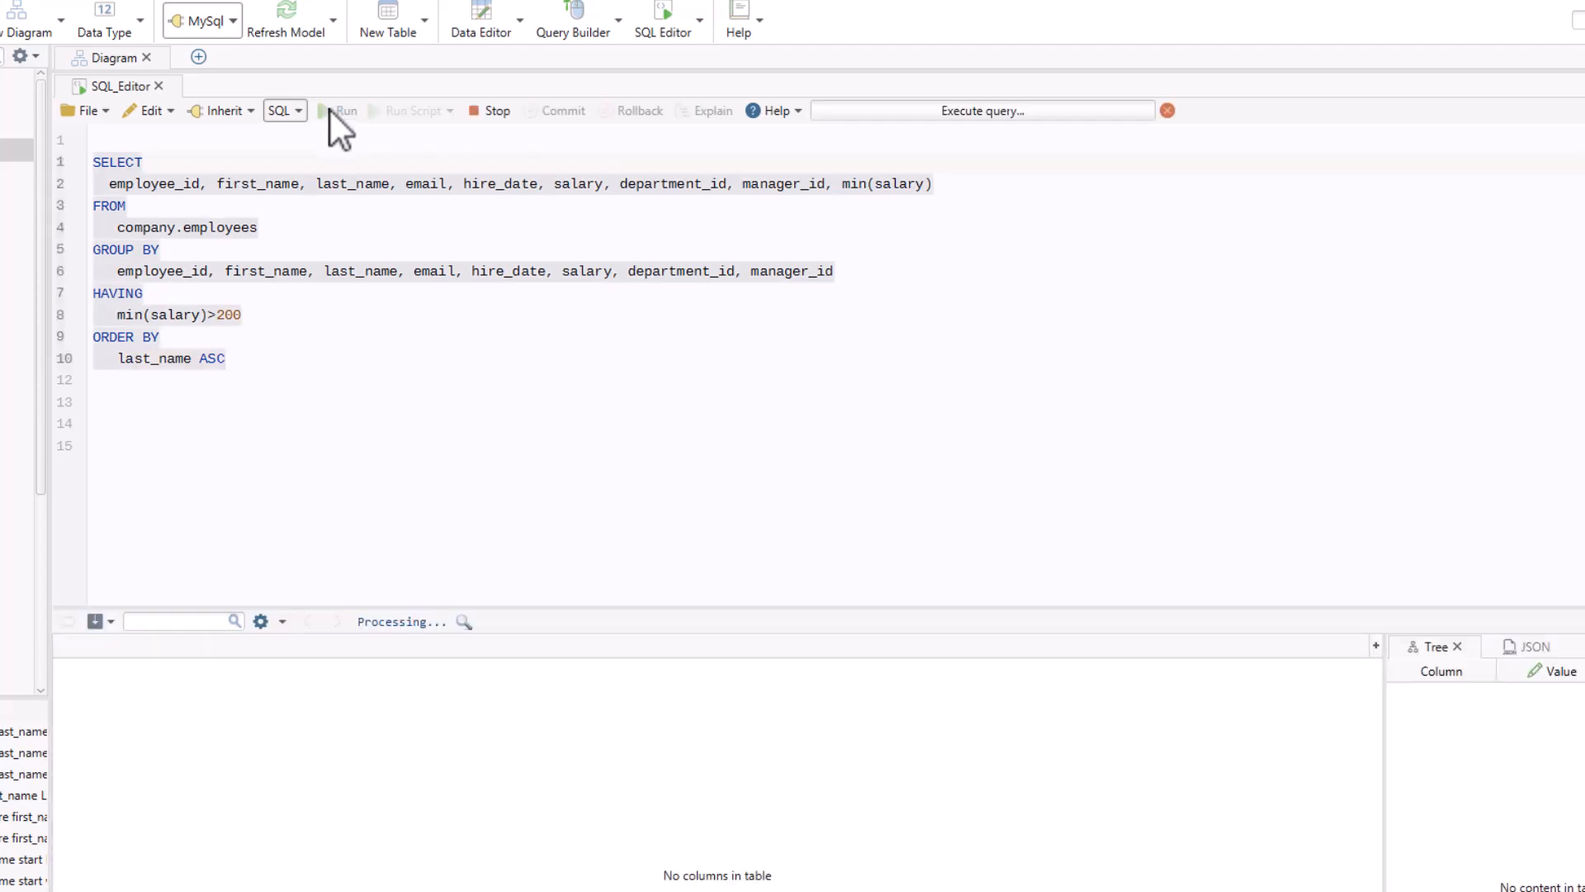
click(346, 110)
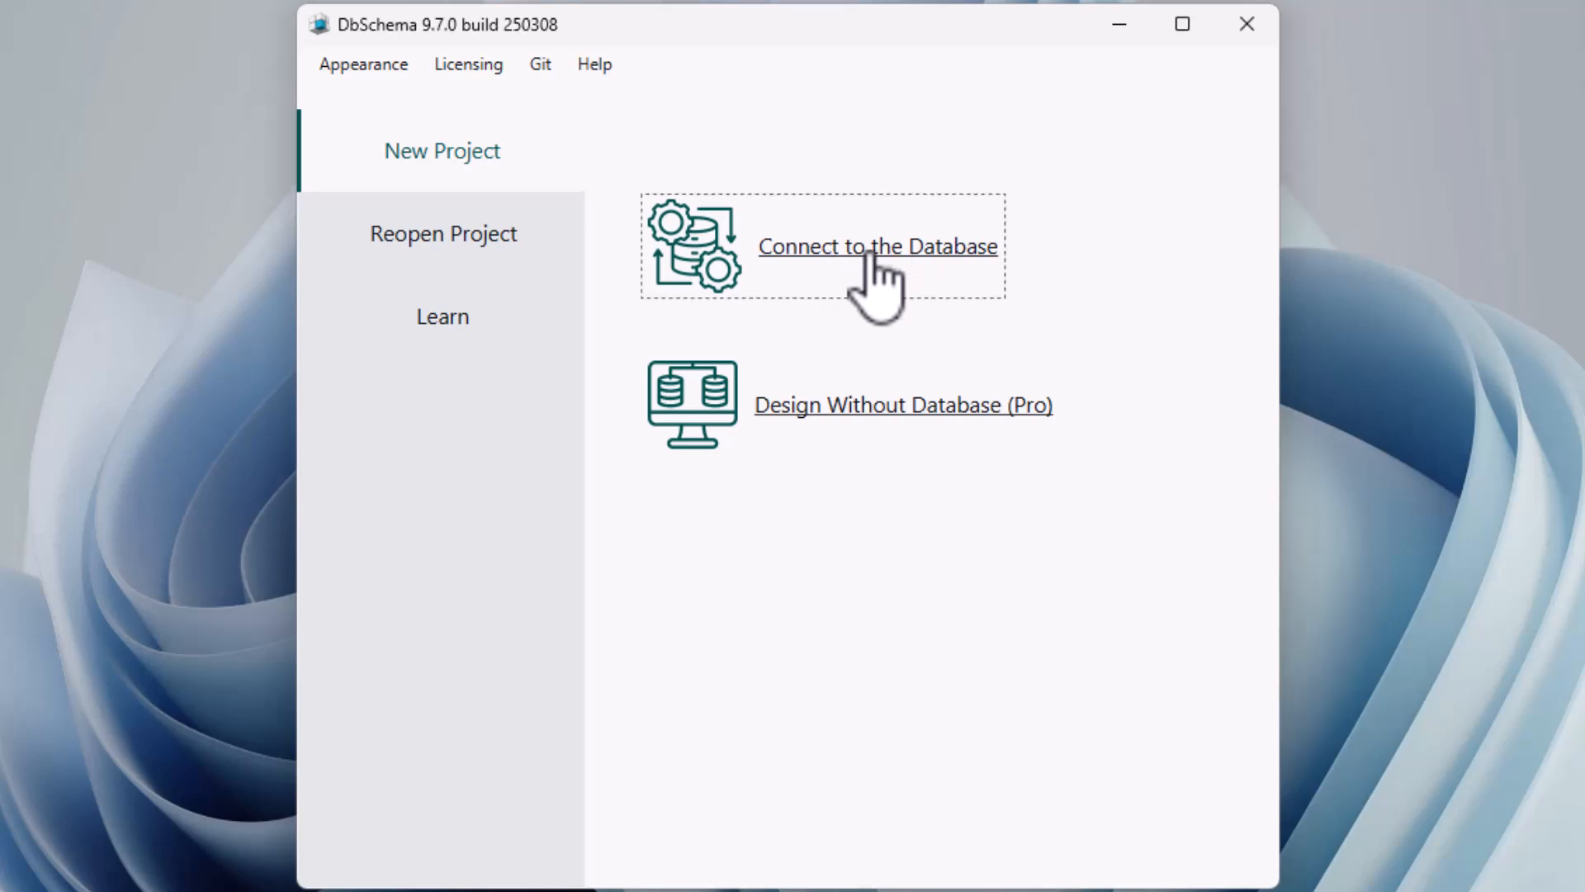
Start a project without a database connection and open a New SQL Editor
click(877, 246)
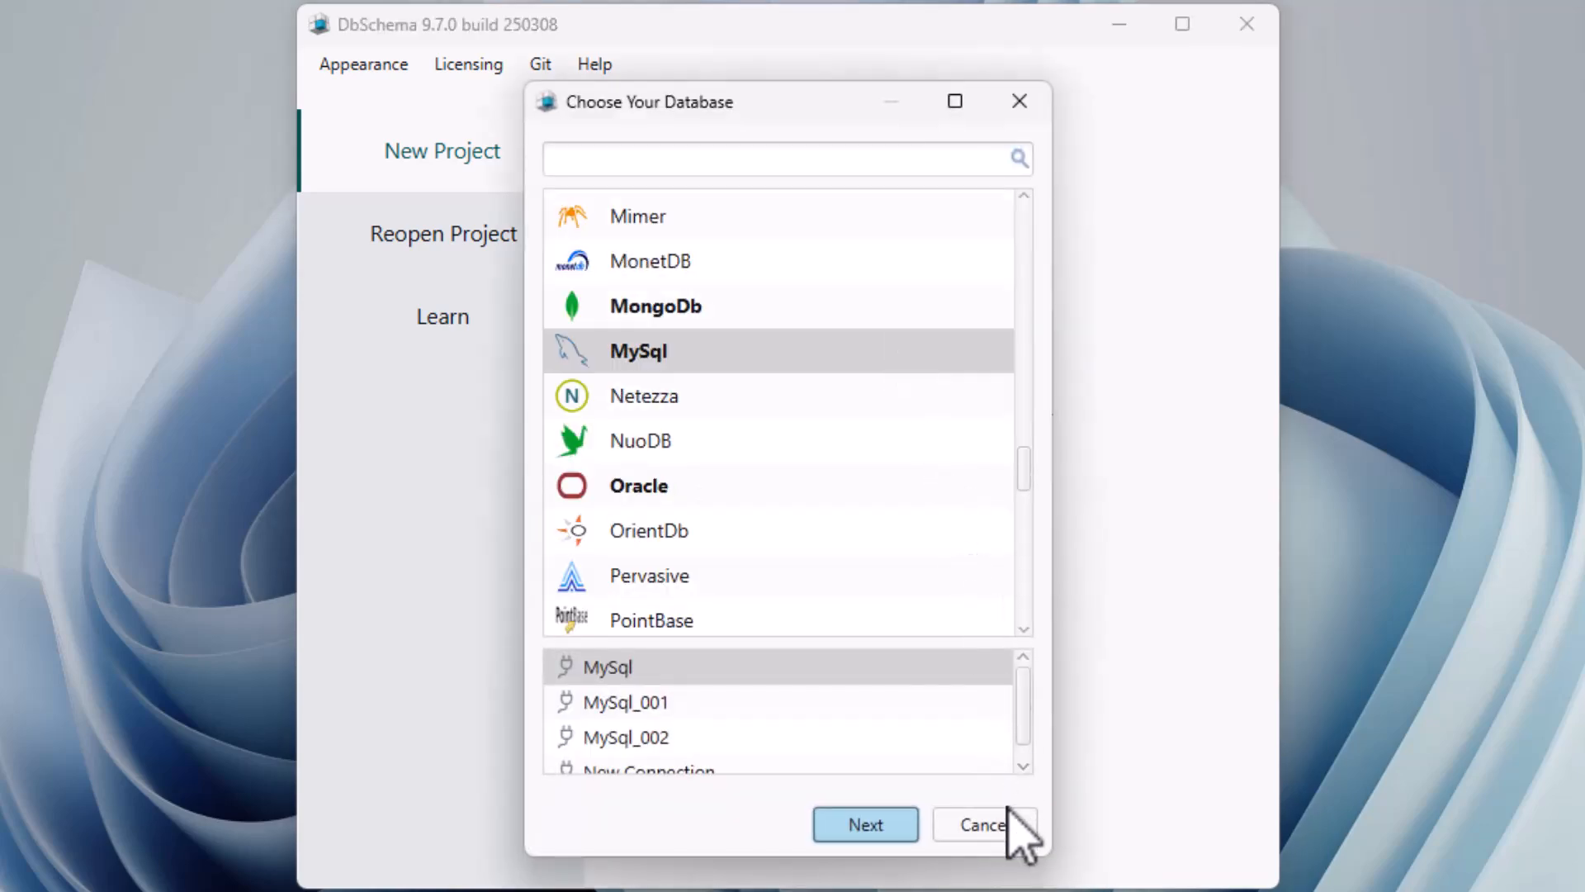
click(981, 824)
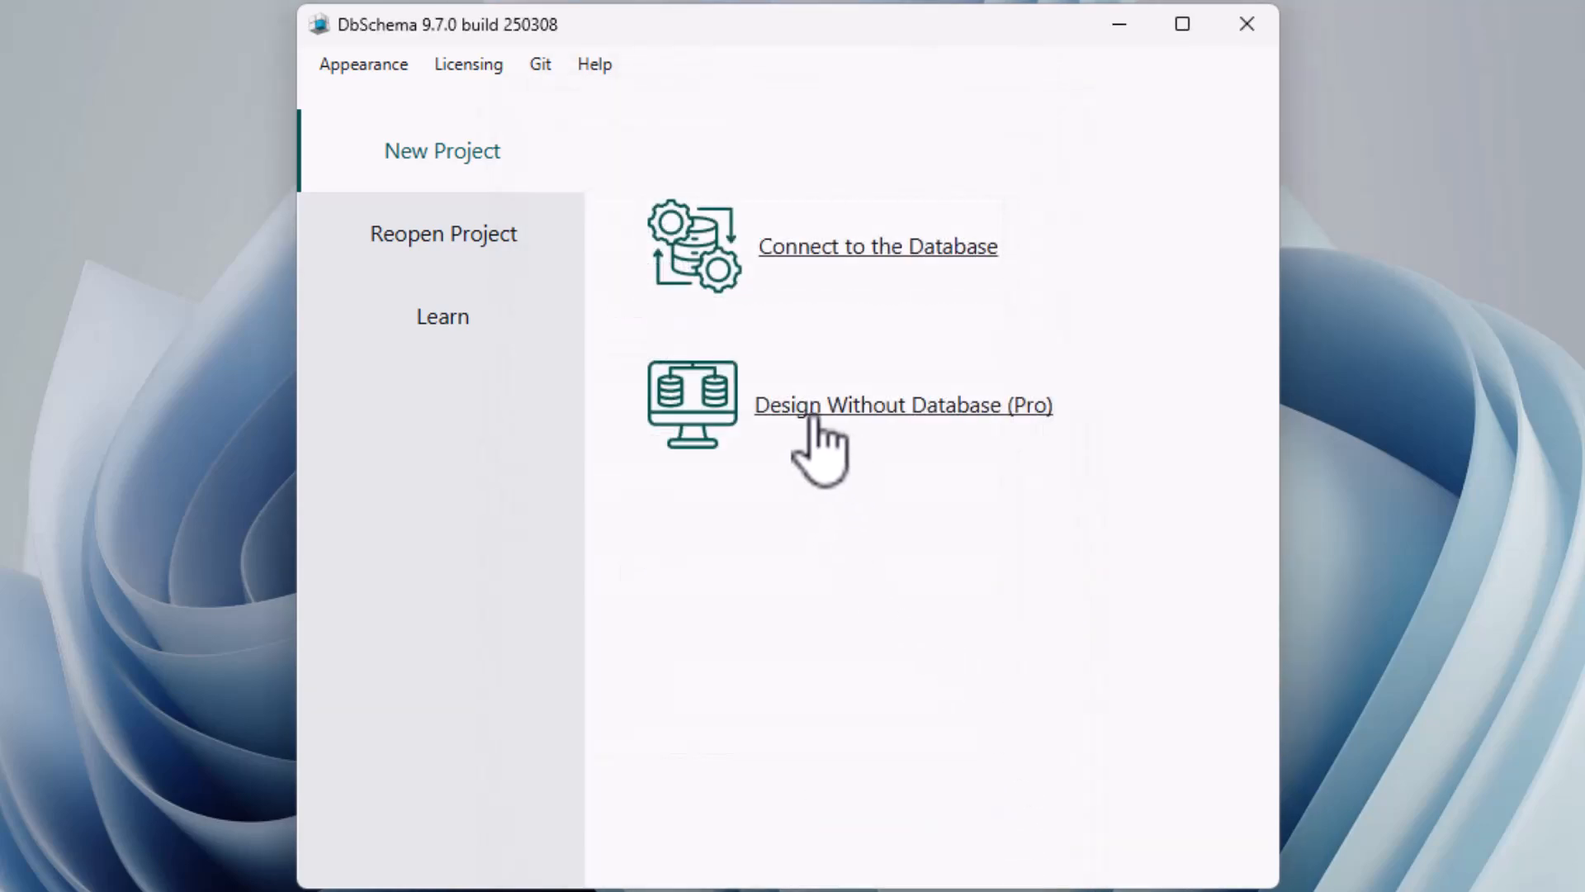
click(902, 404)
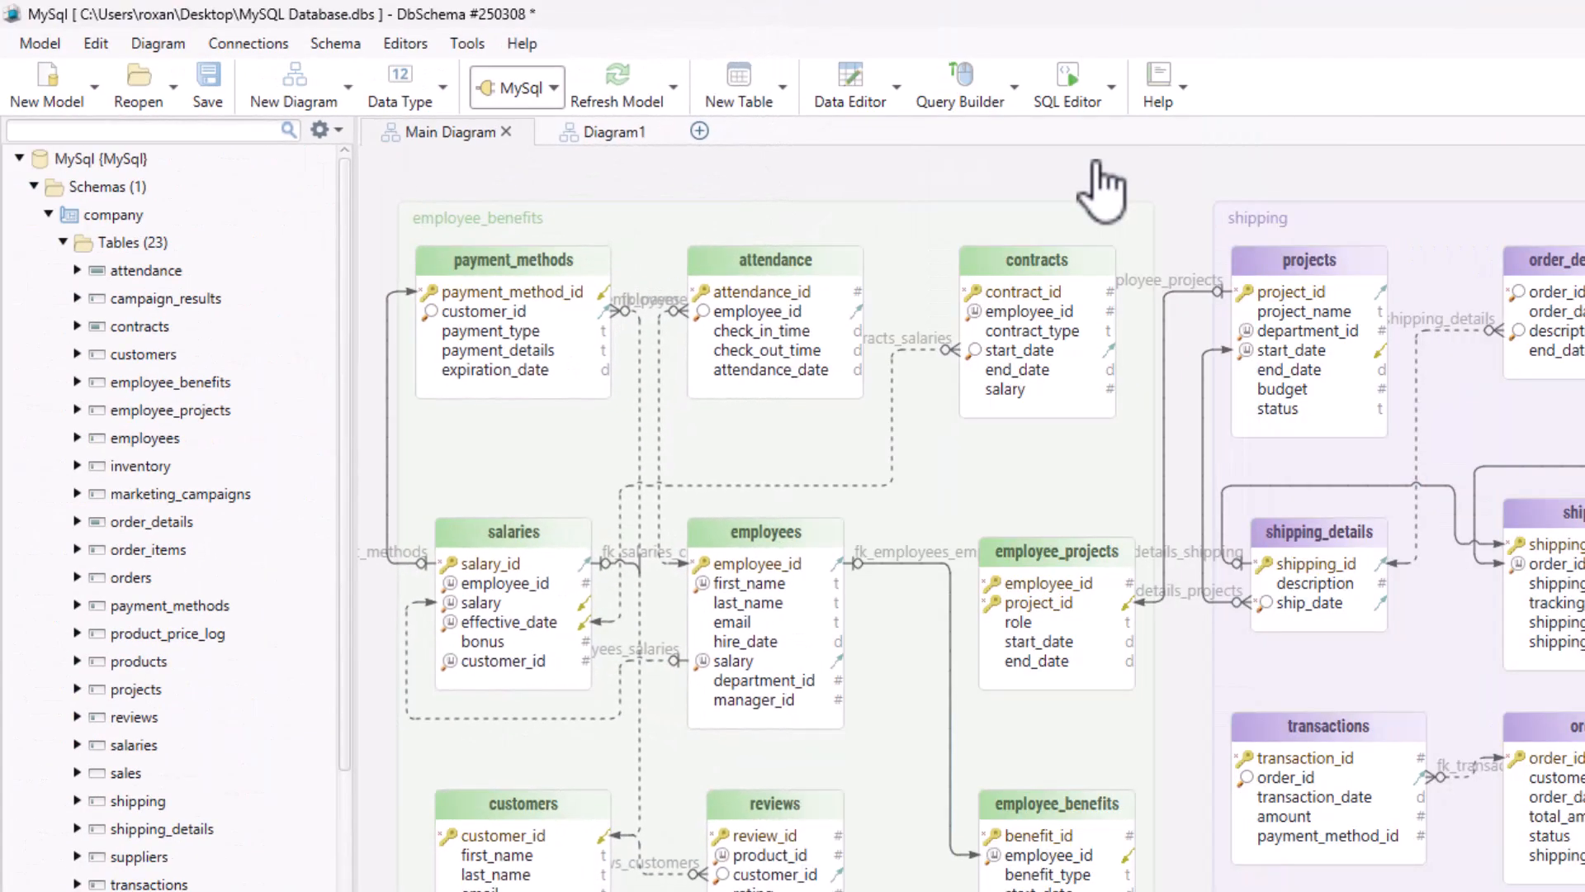
click(1067, 82)
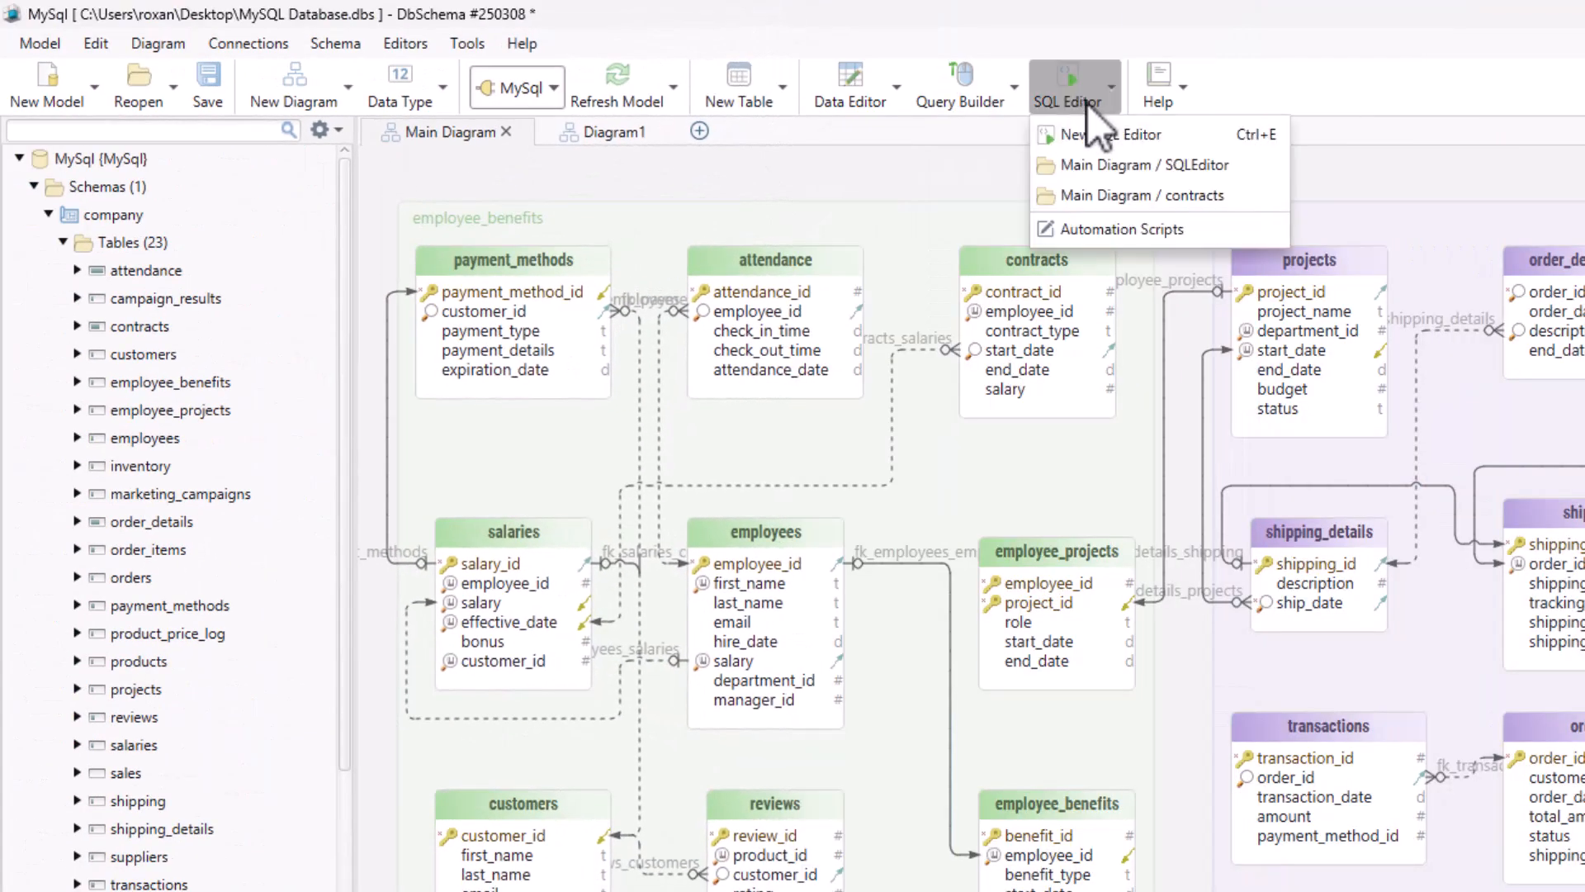
click(1114, 134)
text(SE)
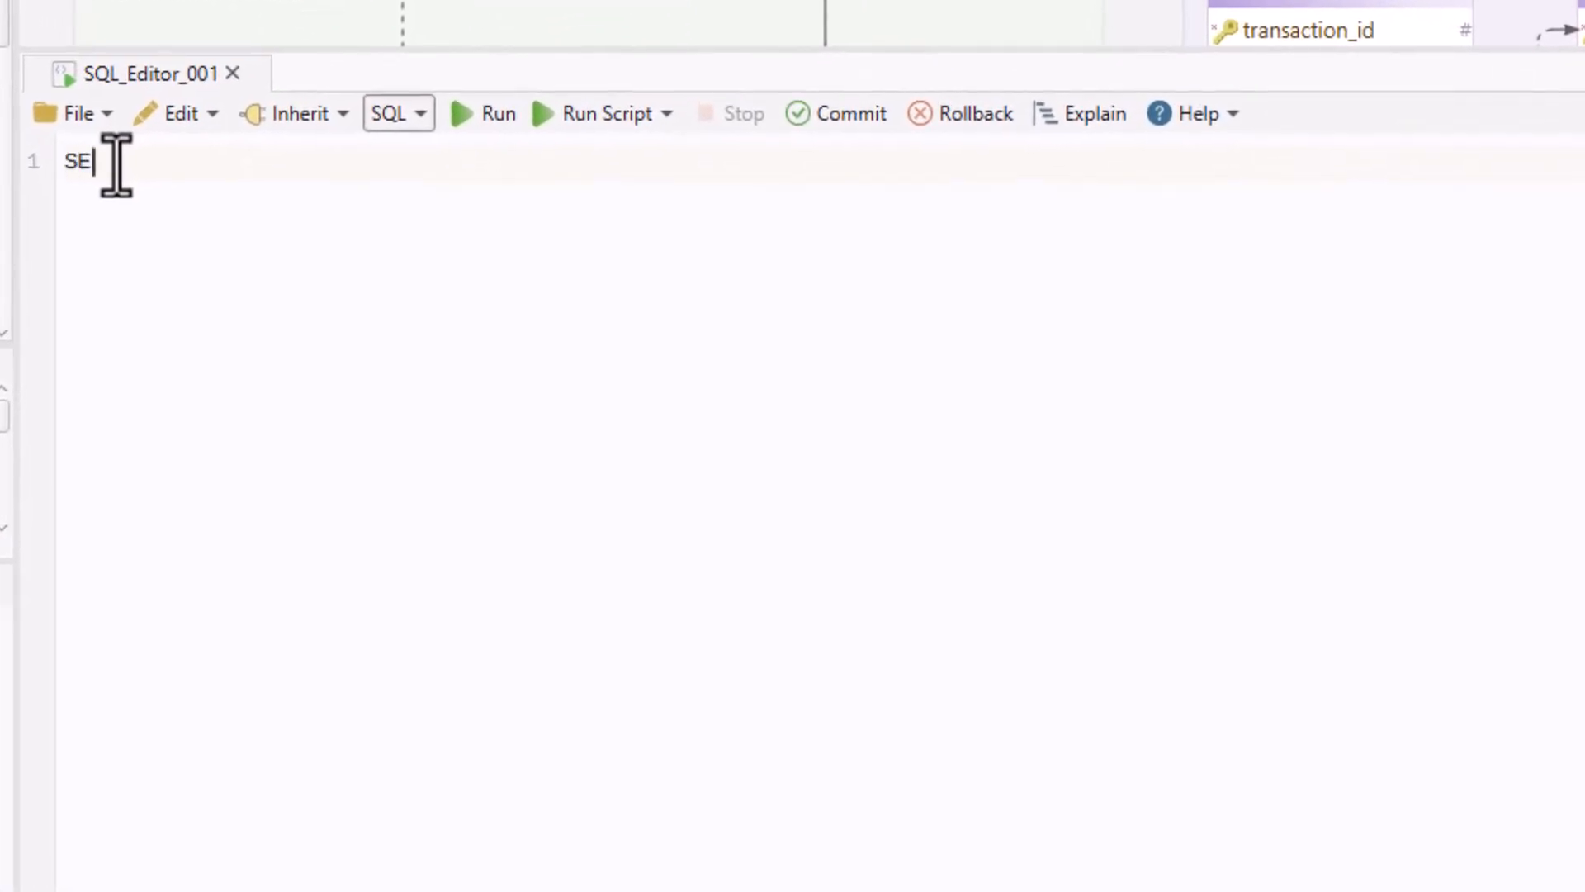
Write a SELECT on company.contracts with employee_id>=1, GROUP BY, and ORDER BY salary DESC
text(LECT)
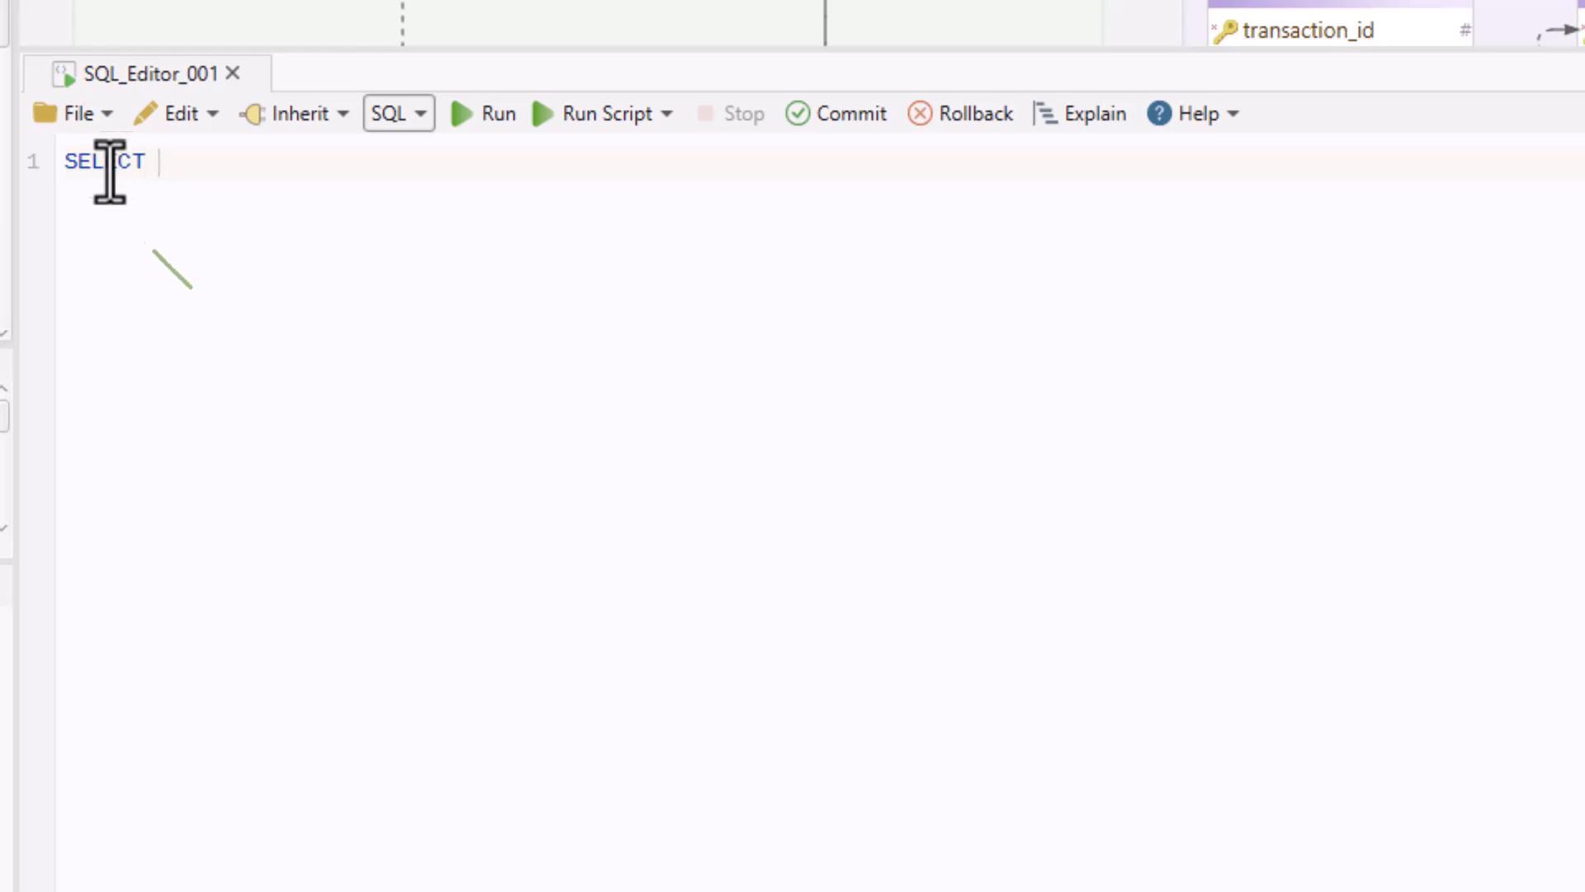
text(cont)
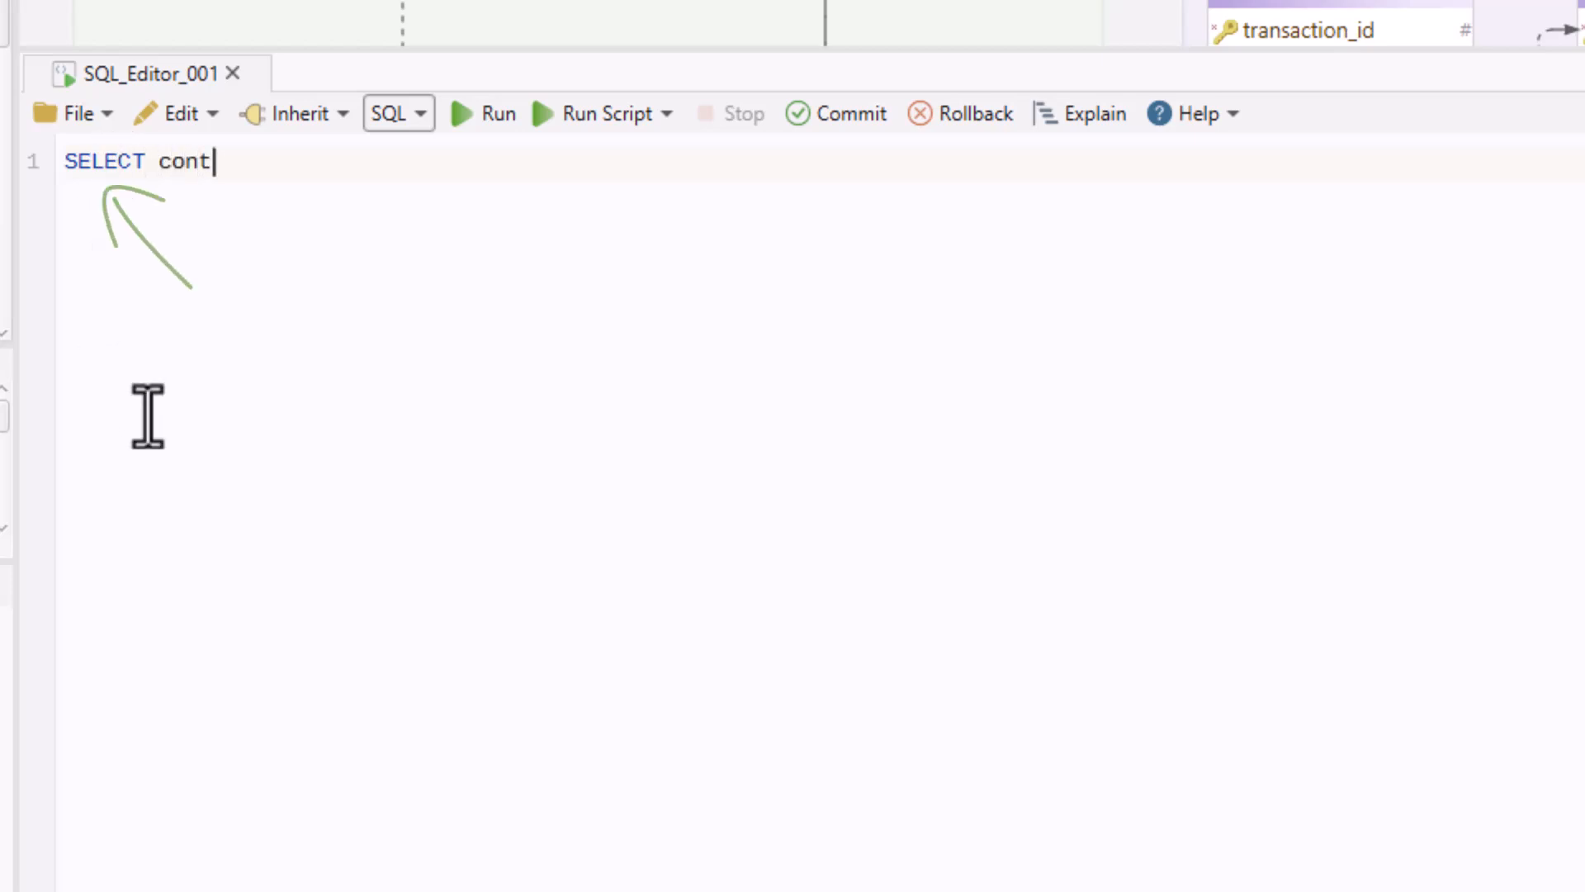
text(racts,)
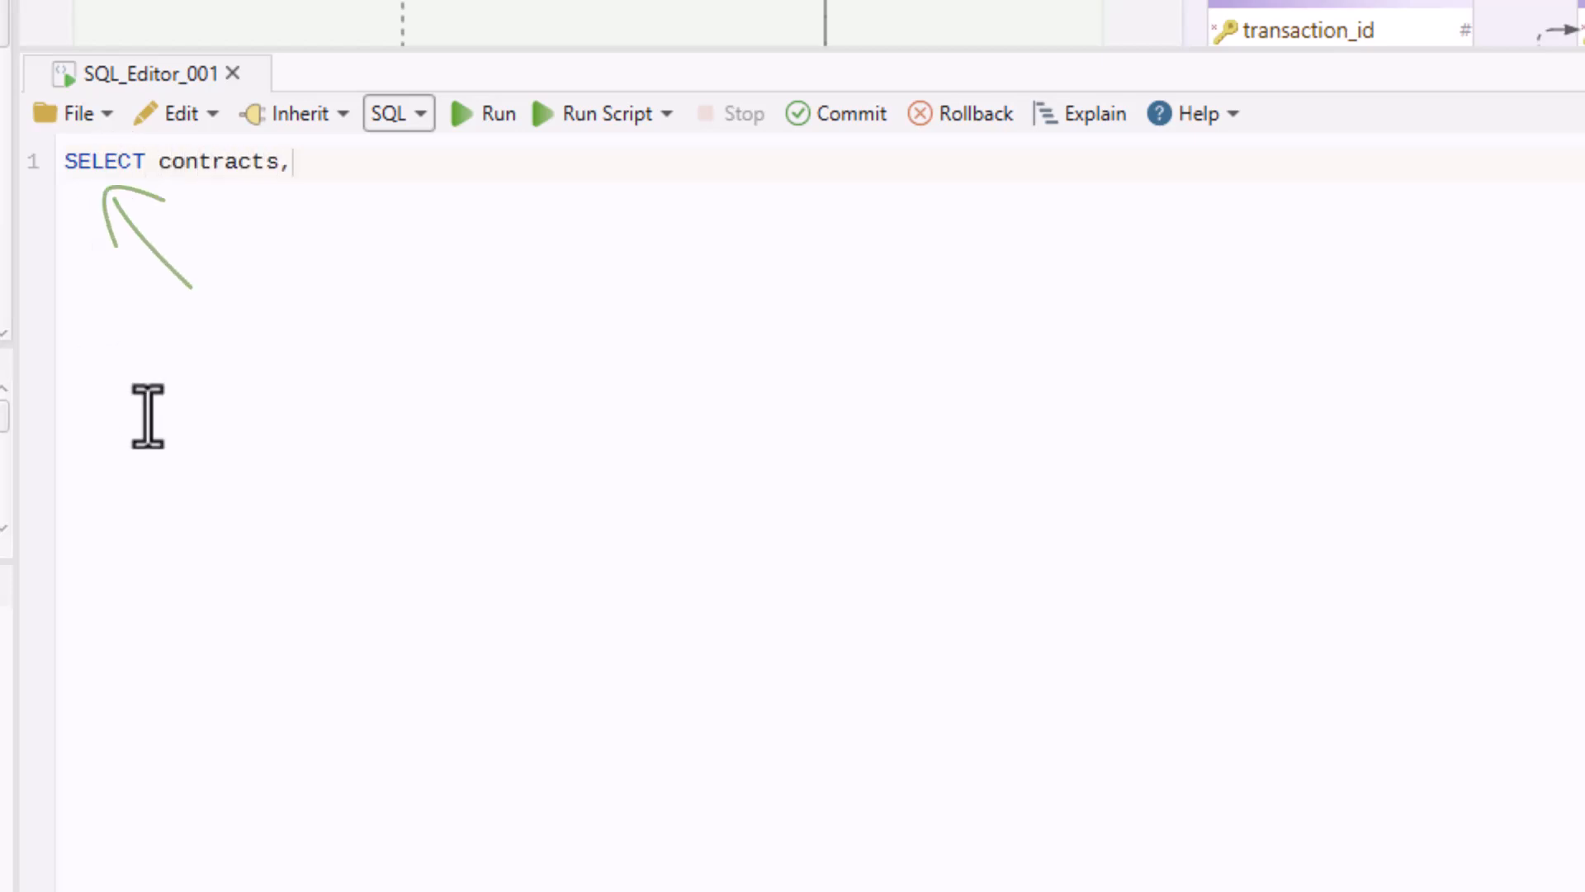
text(em)
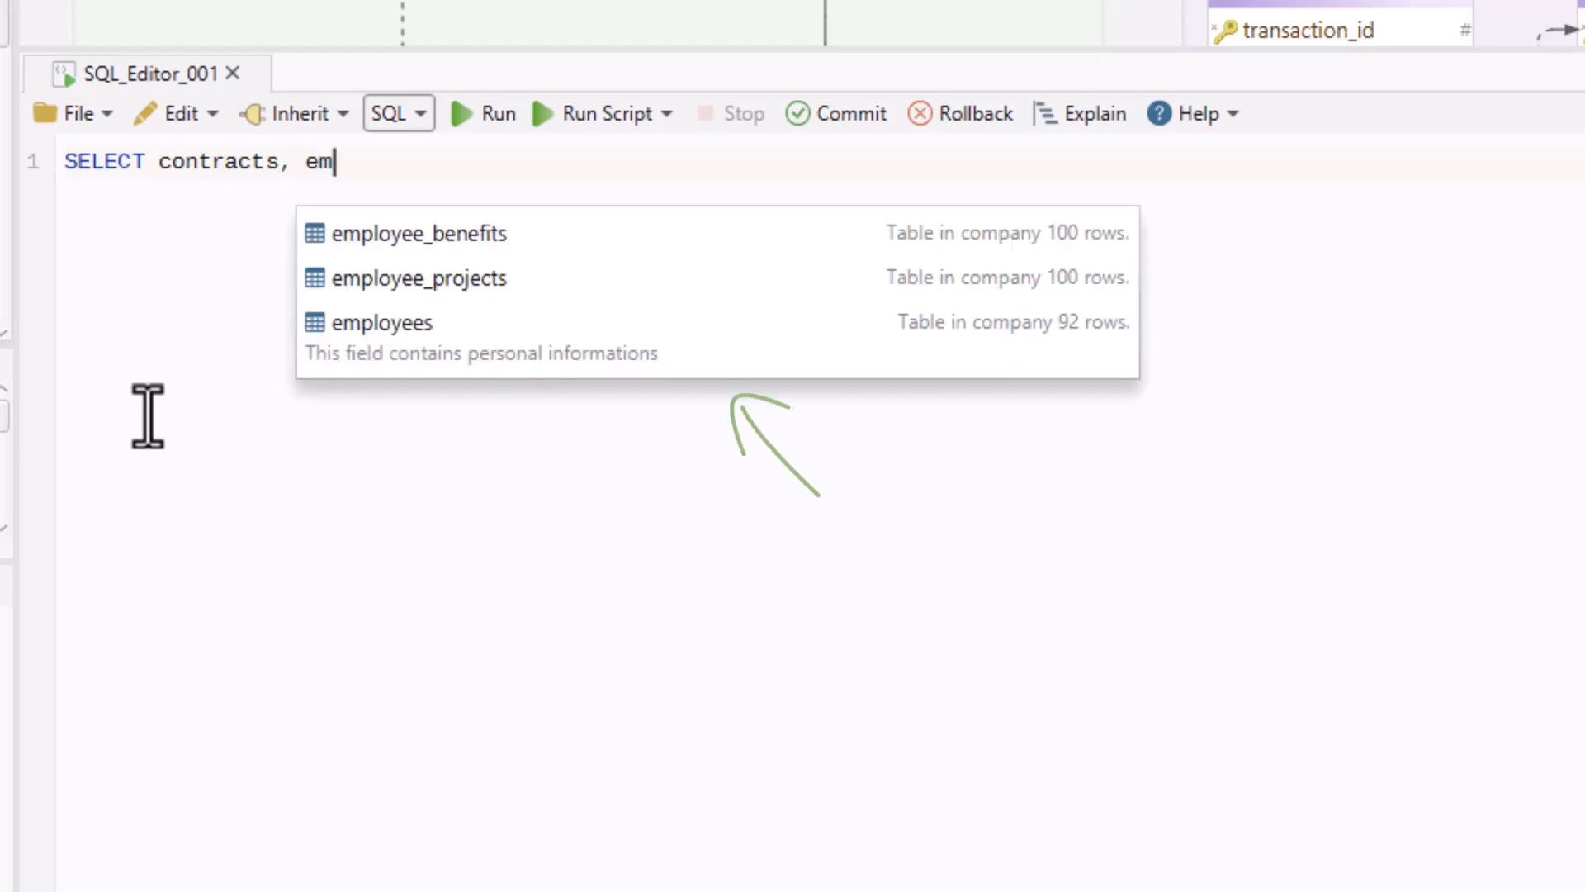
click(383, 321)
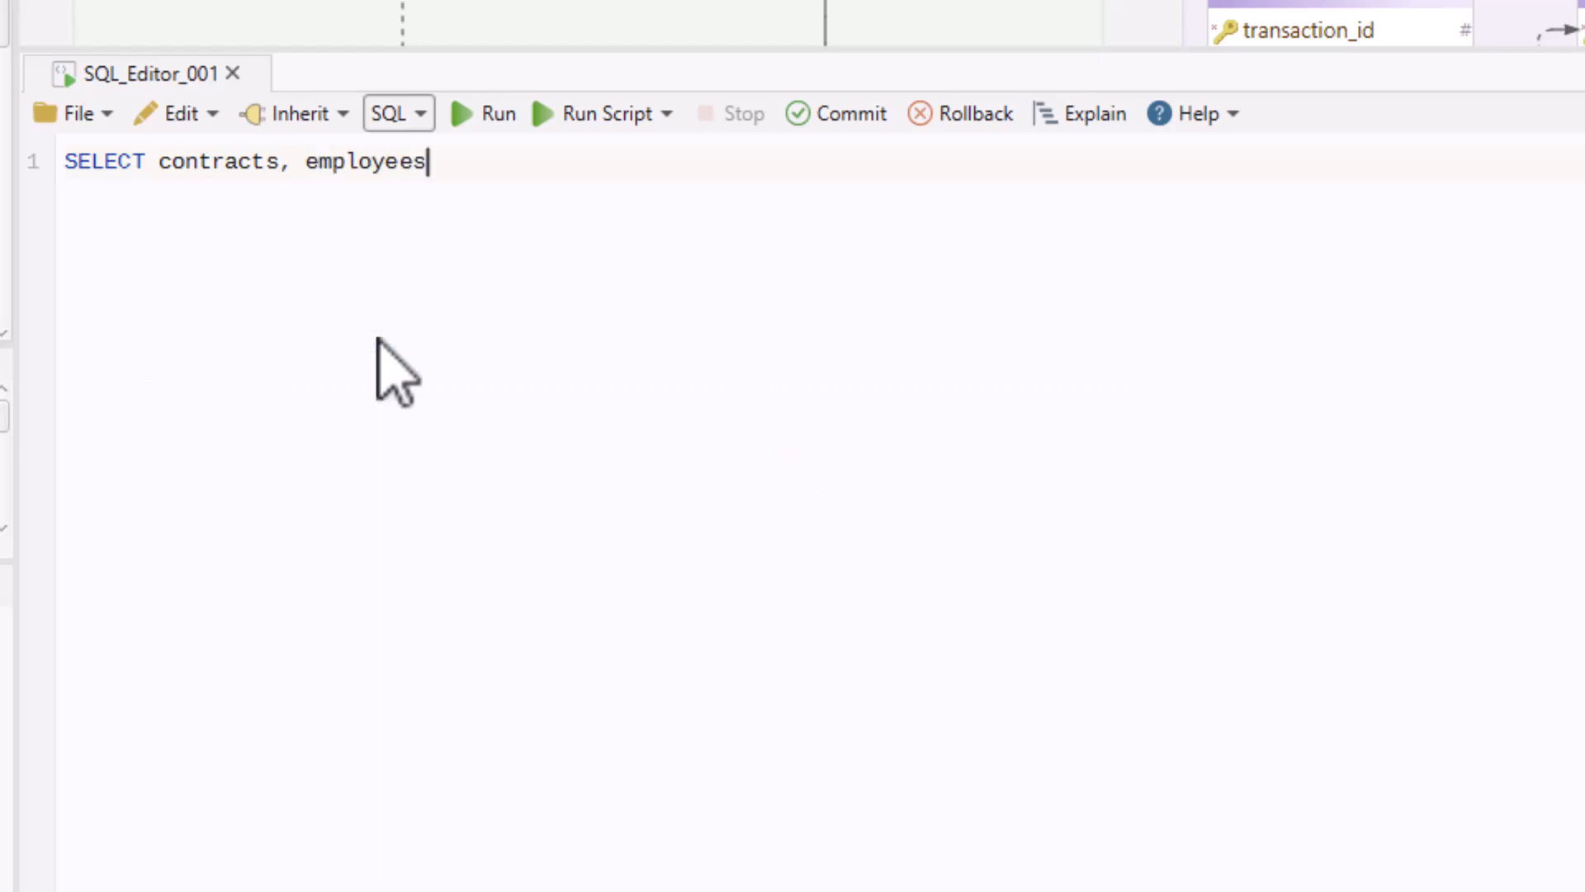
text(, a)
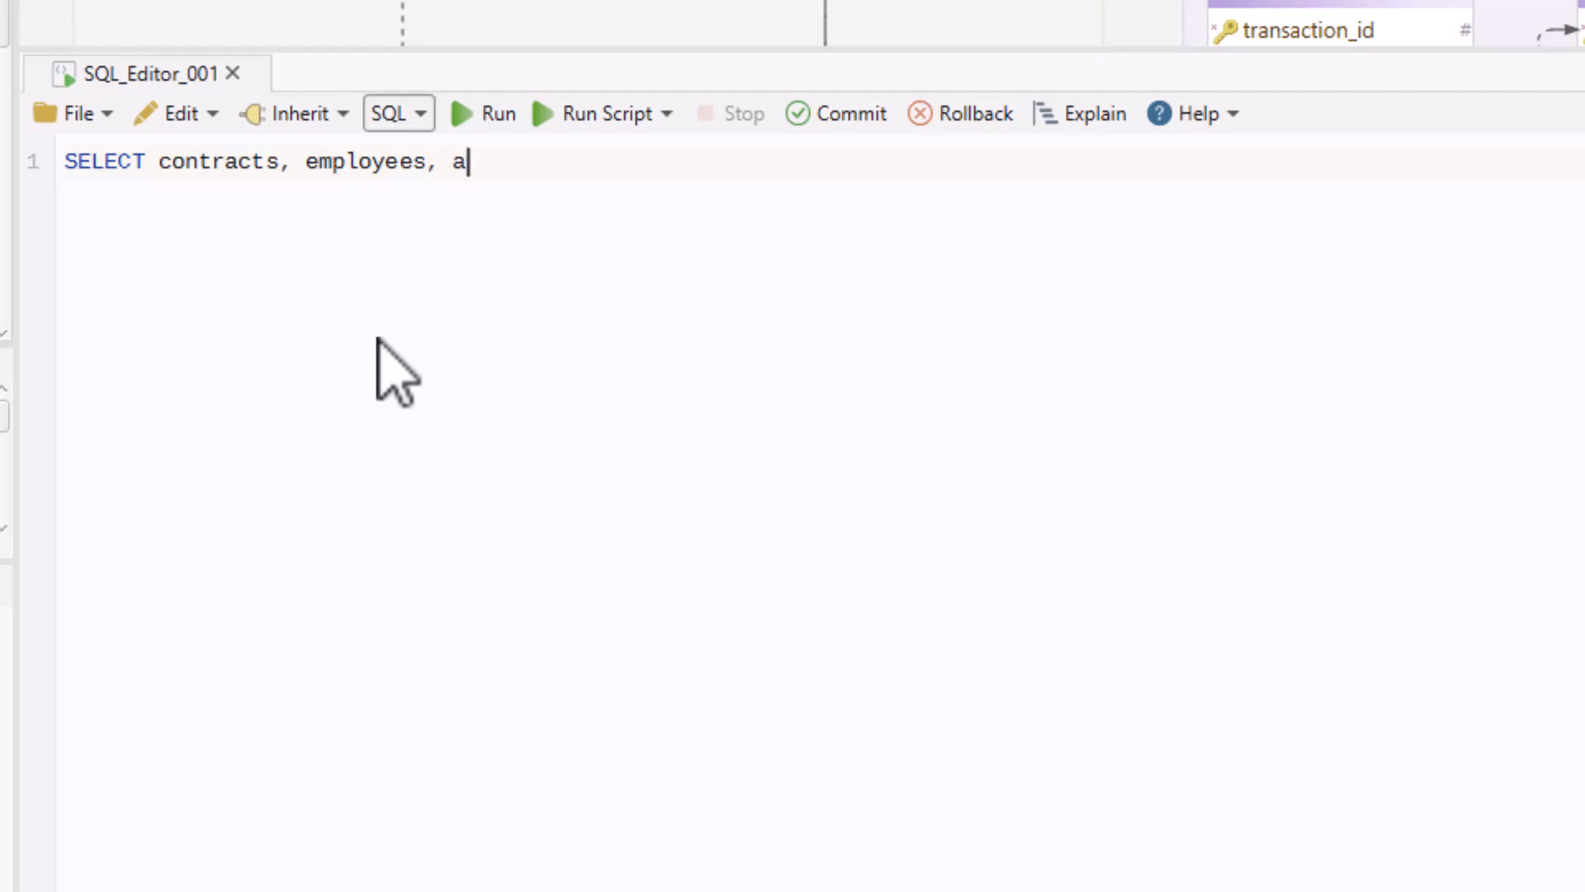
text(a)
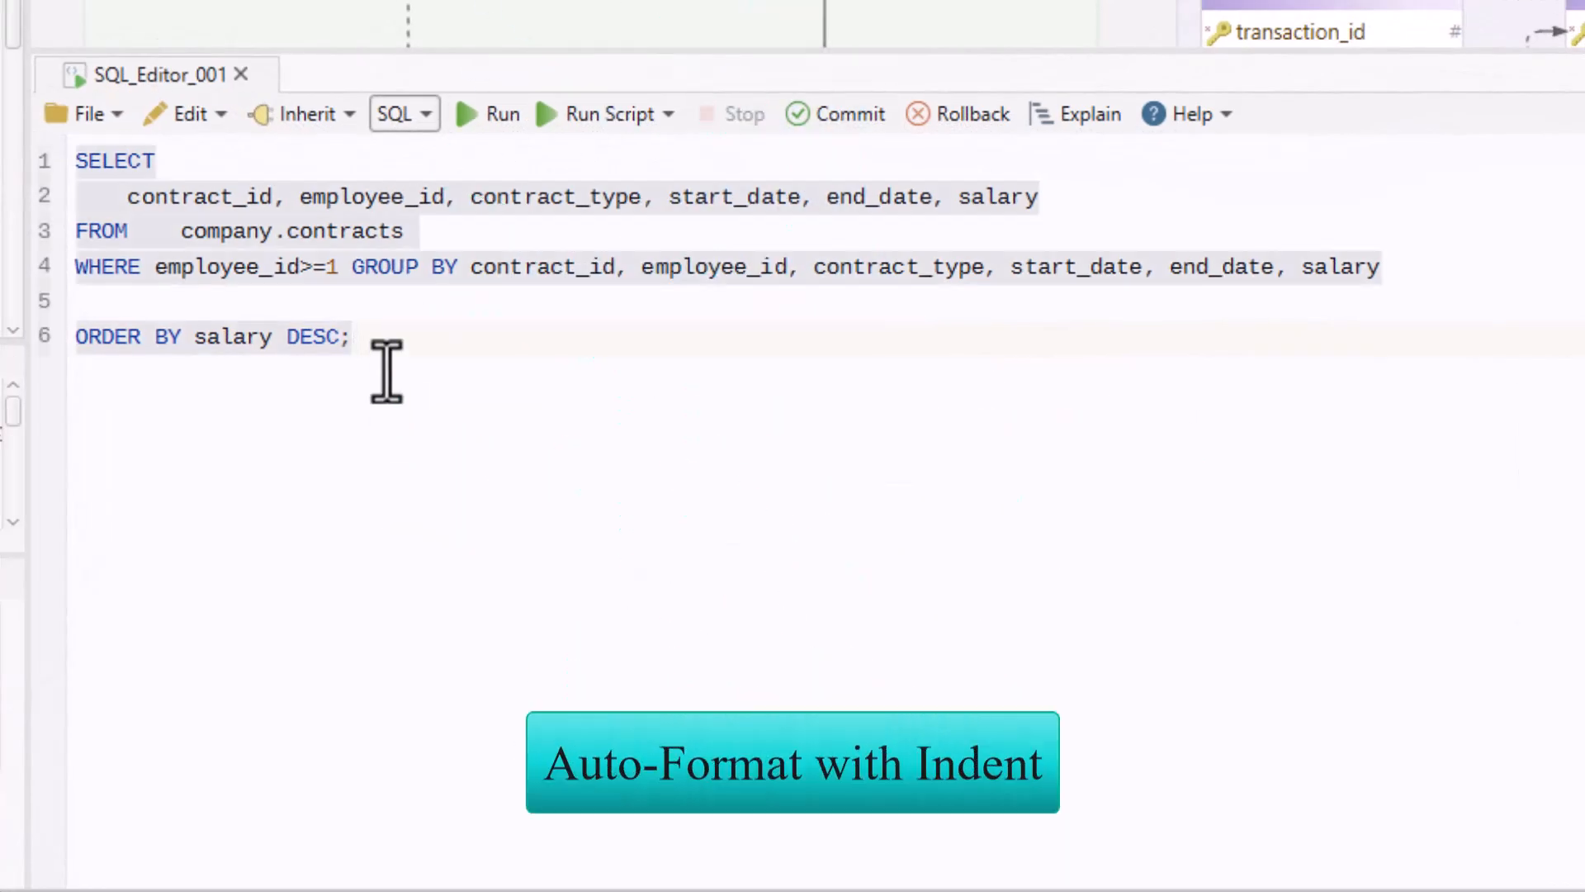
Auto-format the contracts query and run it, returning 306 rows by salary descending
click(185, 113)
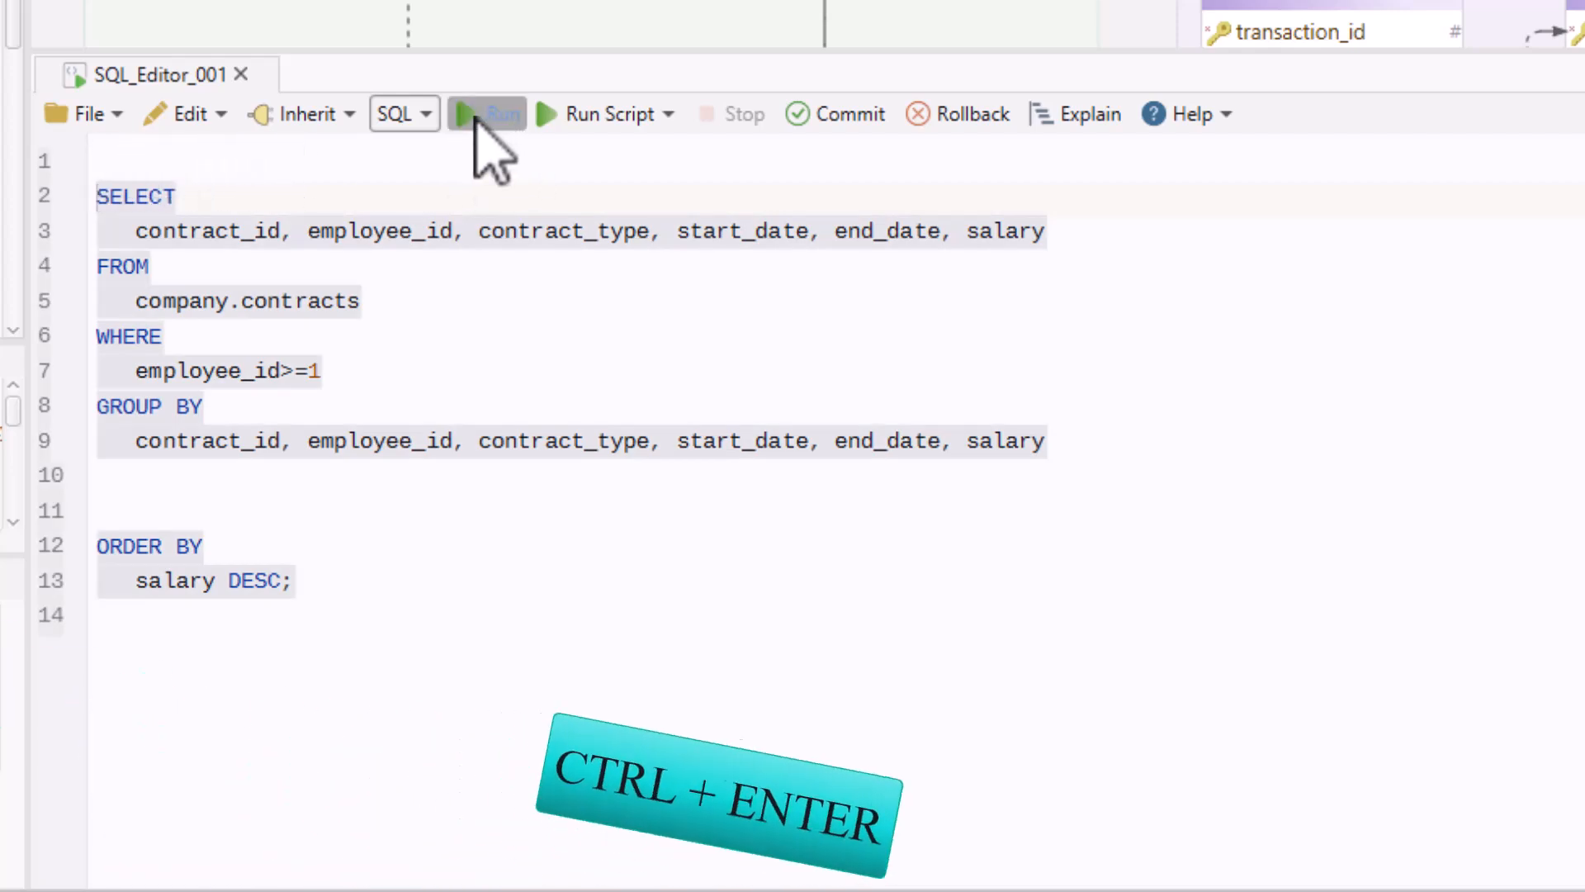
click(486, 113)
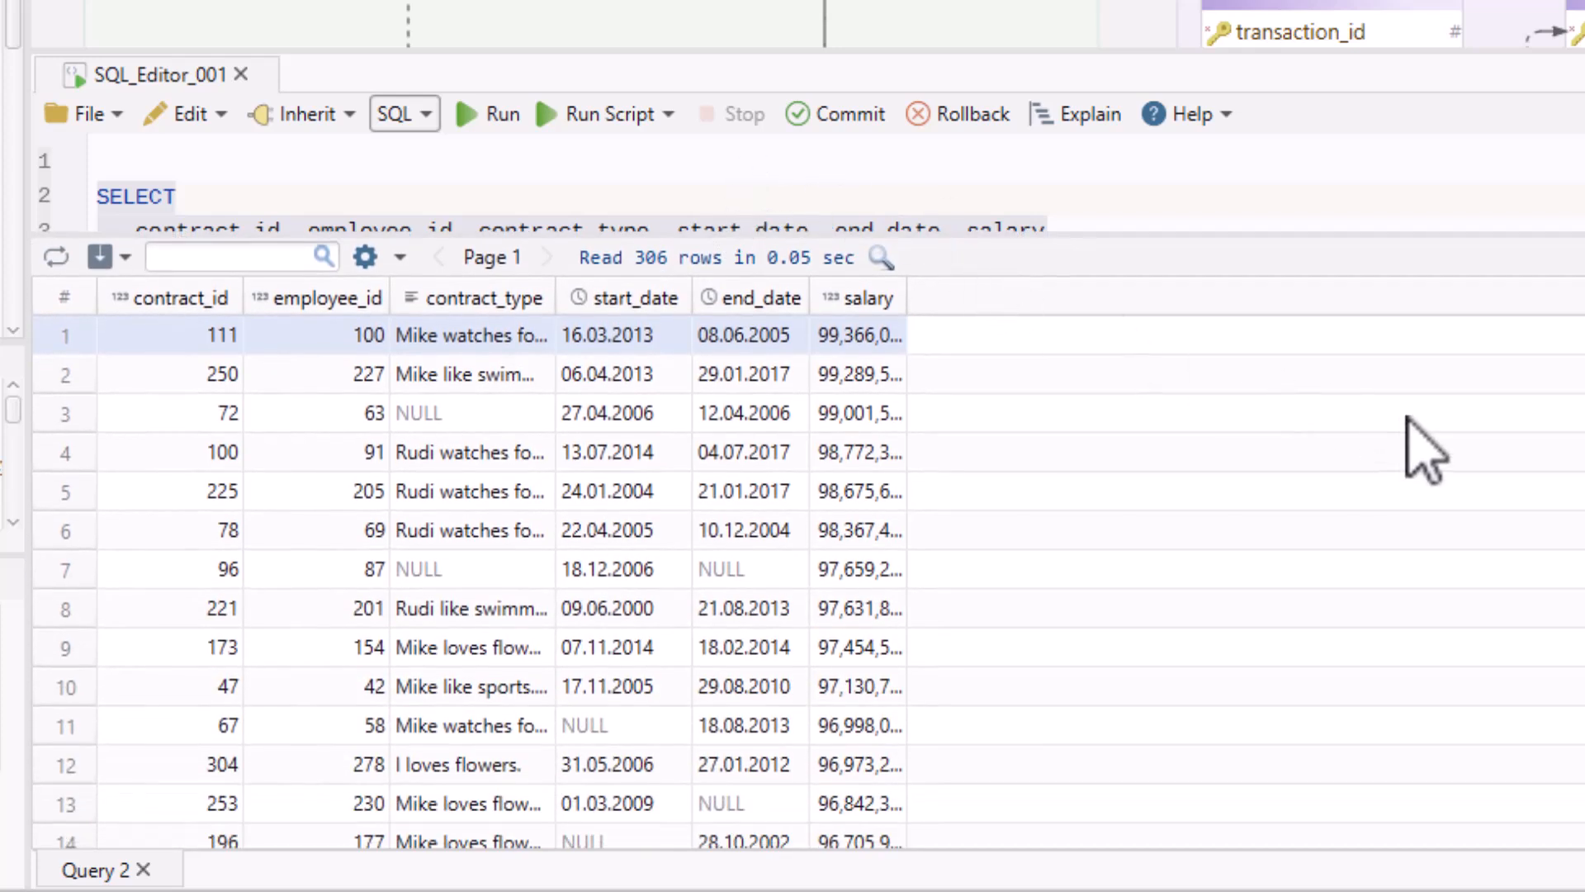
mouse_move(1517, 510)
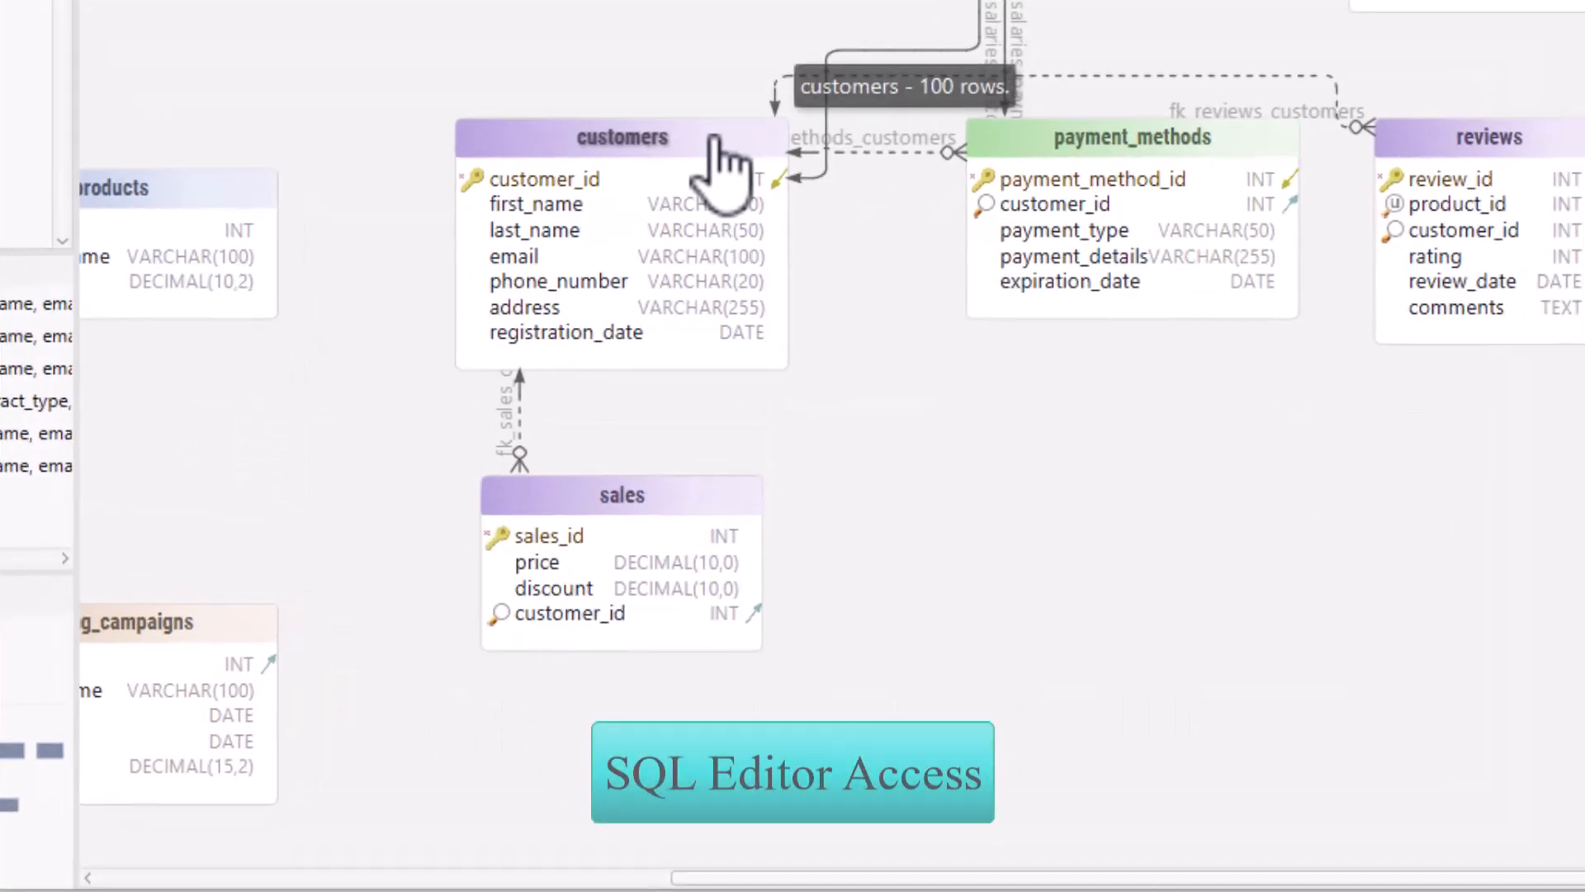
Run the company.customers SELECT, returning 101 rows, and enlarge the results panel
click(621, 138)
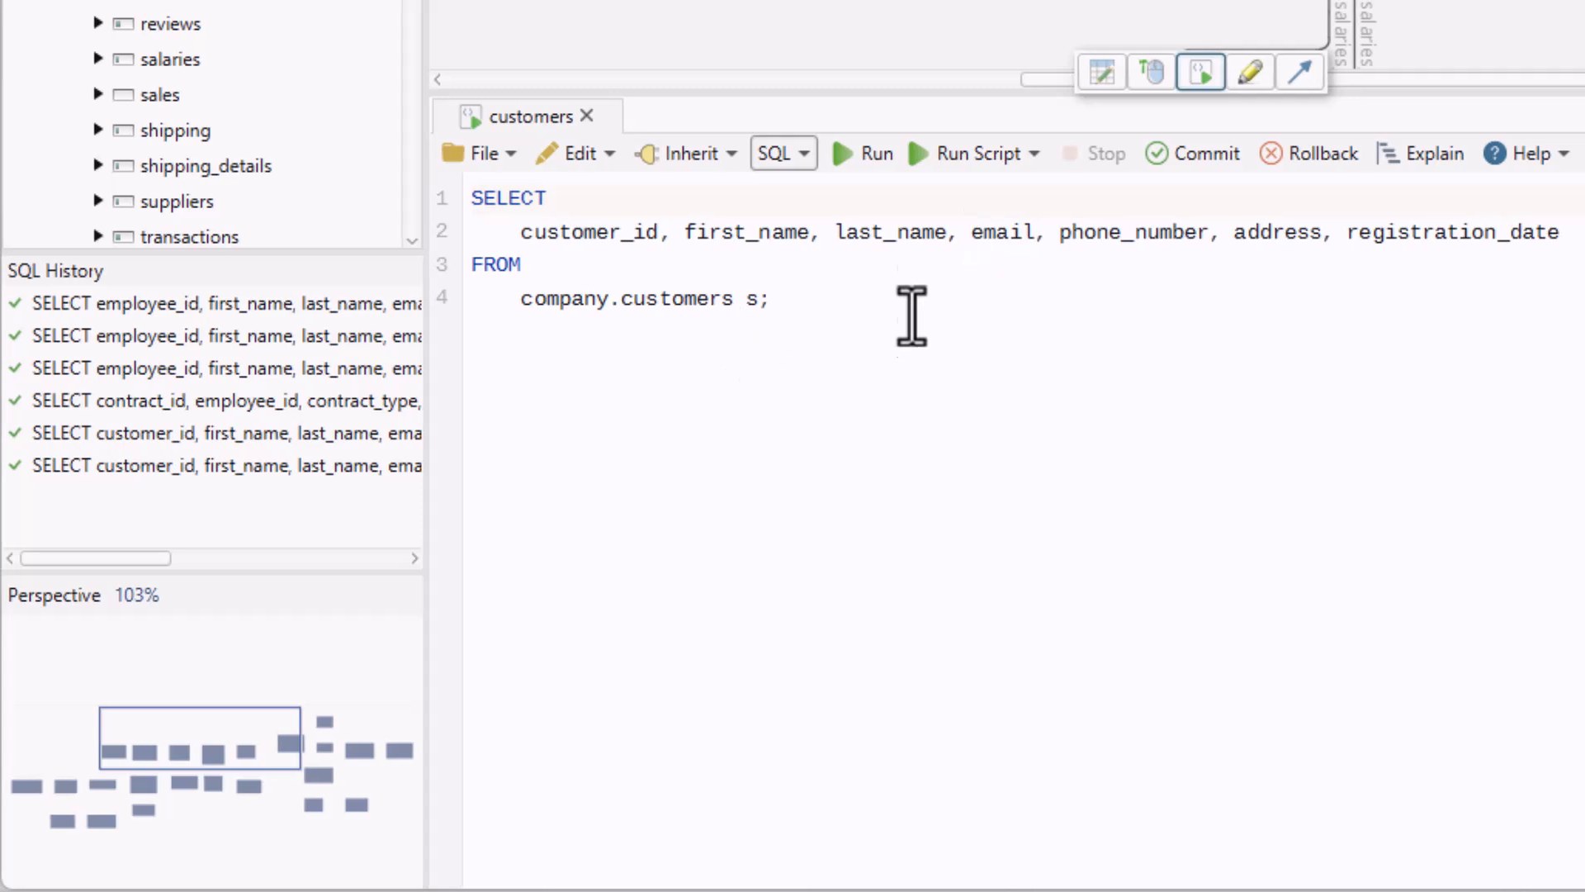
click(860, 153)
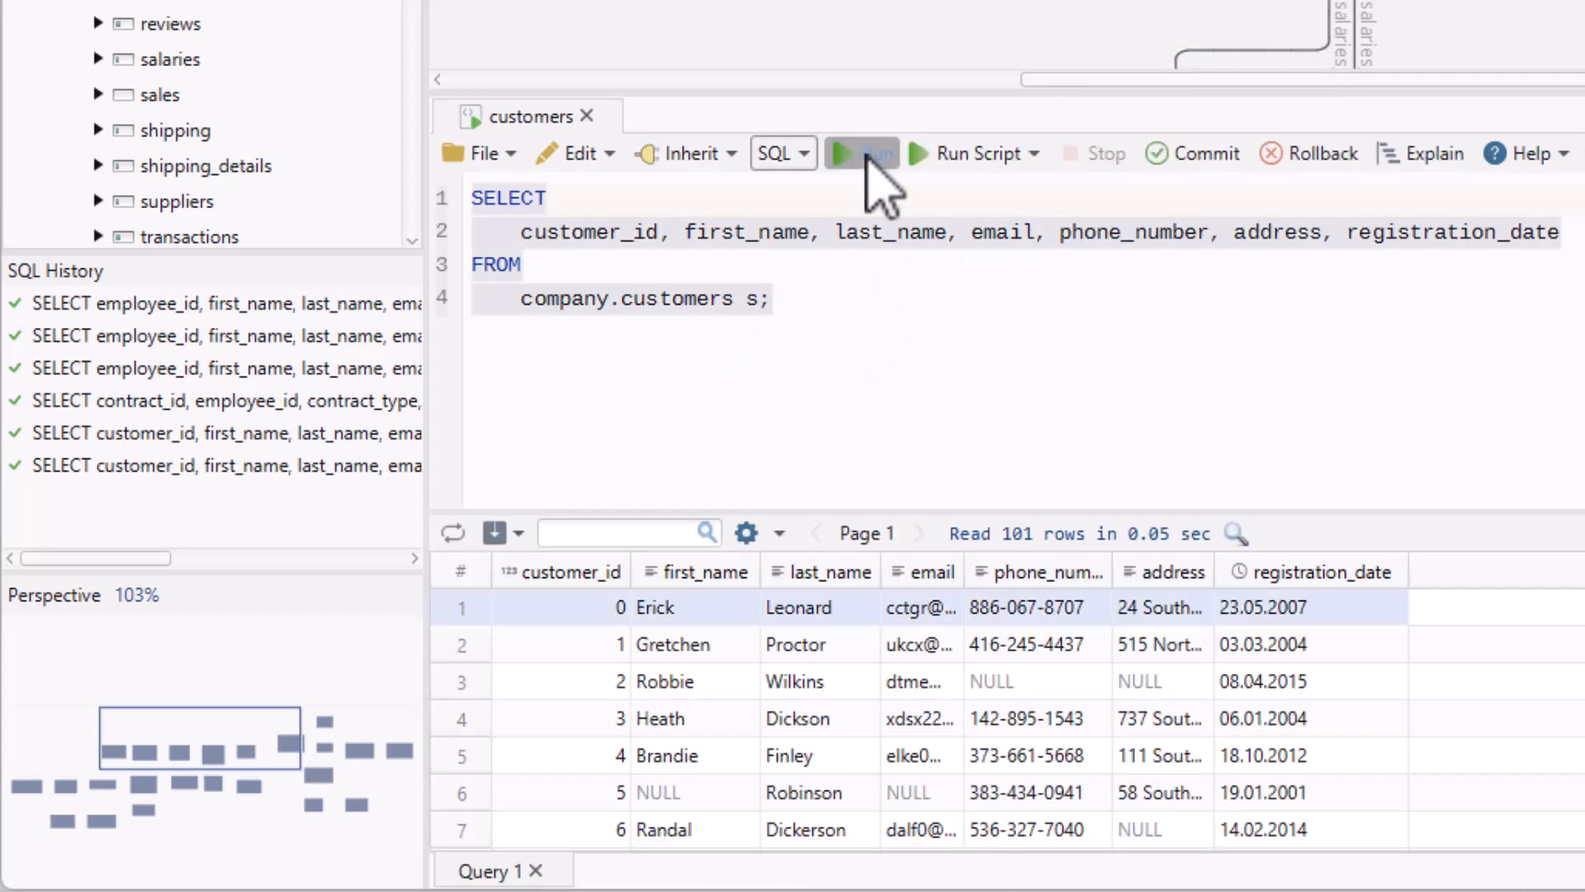
click(859, 153)
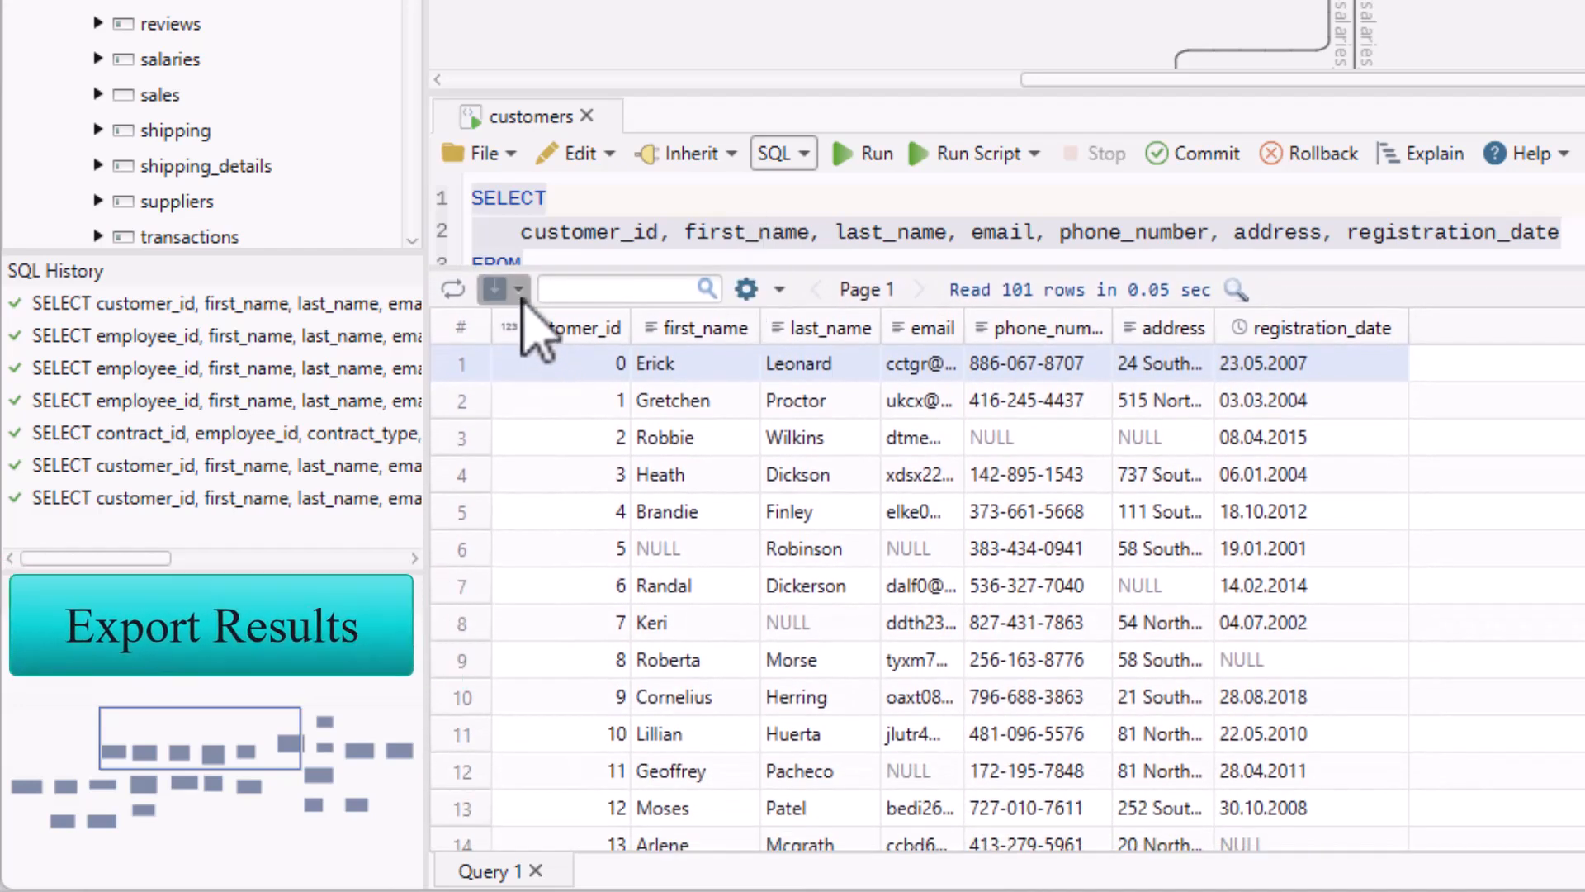
Open the results export dropdown listing CSV, JSON and Excel 2007 (.xlsx) formats
click(495, 289)
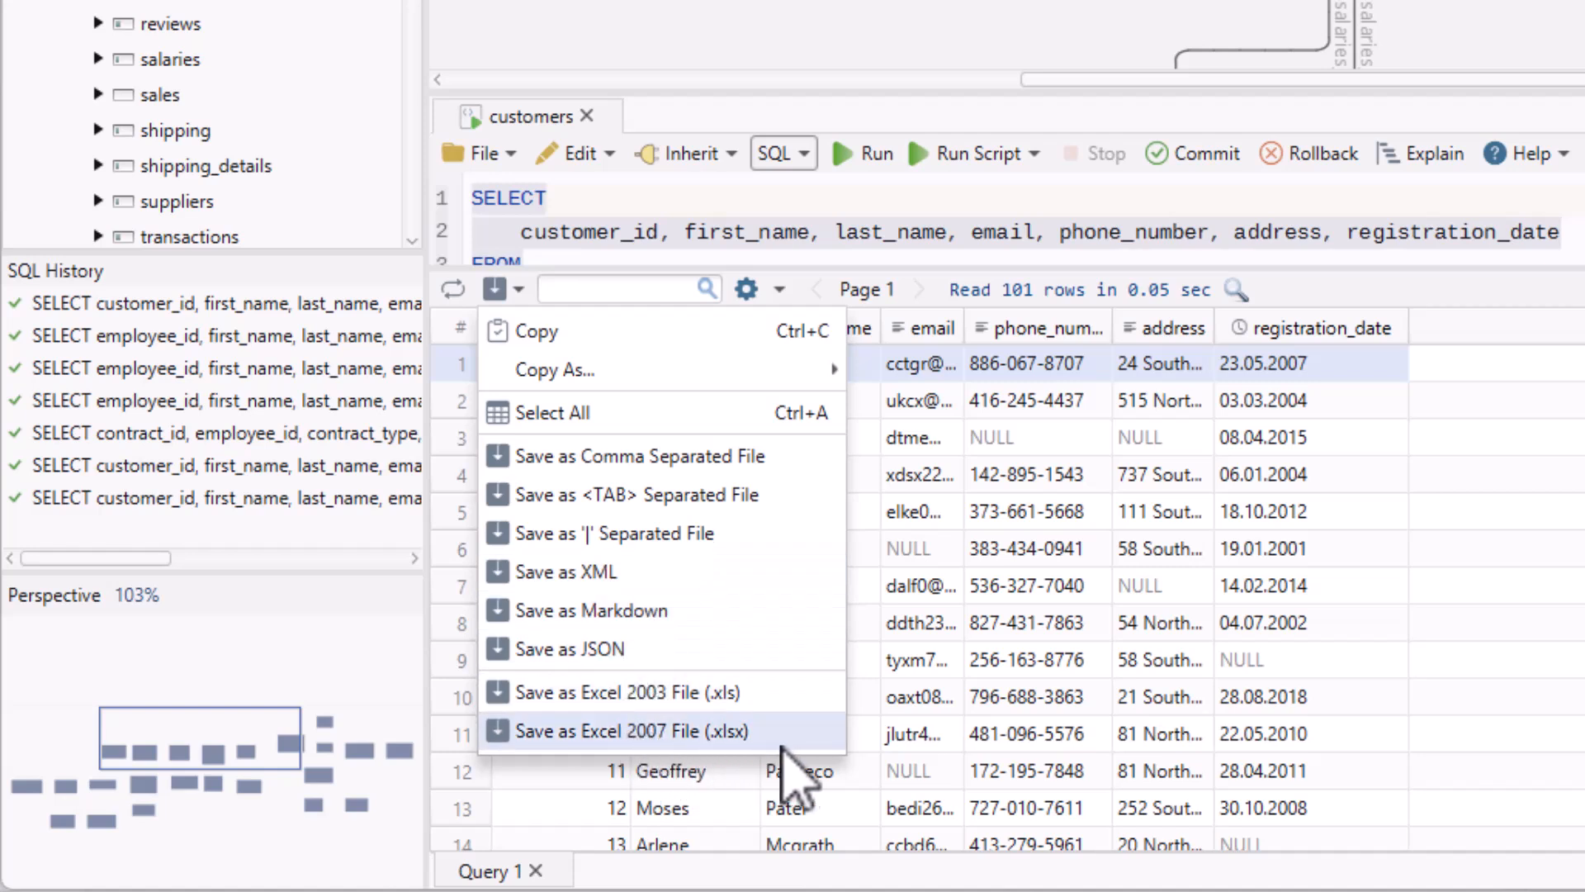
mouse_move(1102, 789)
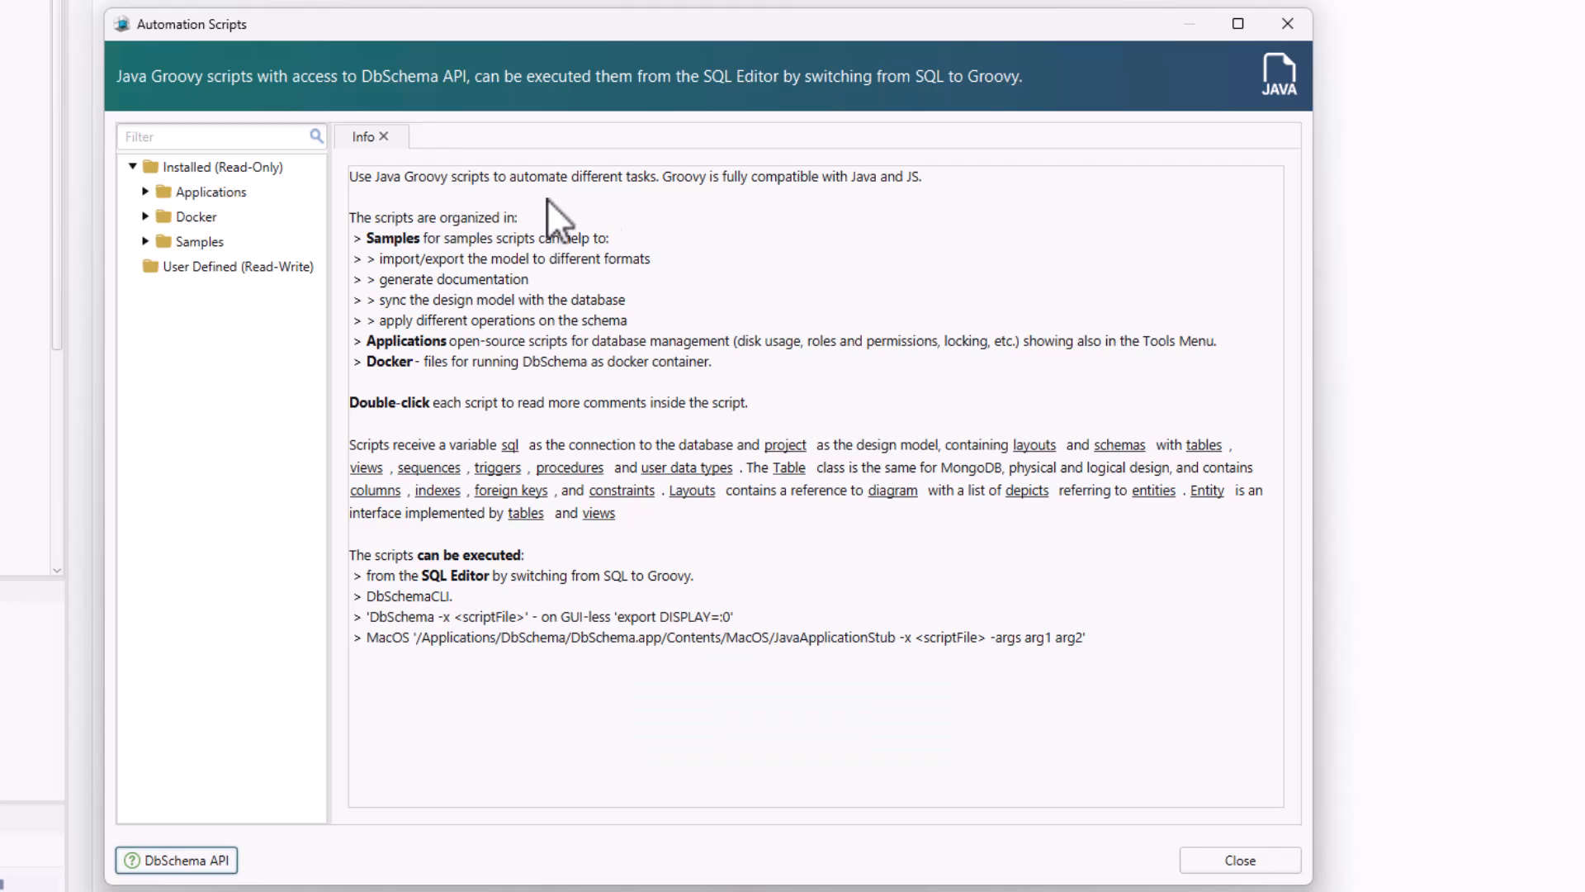
mouse_move(757, 221)
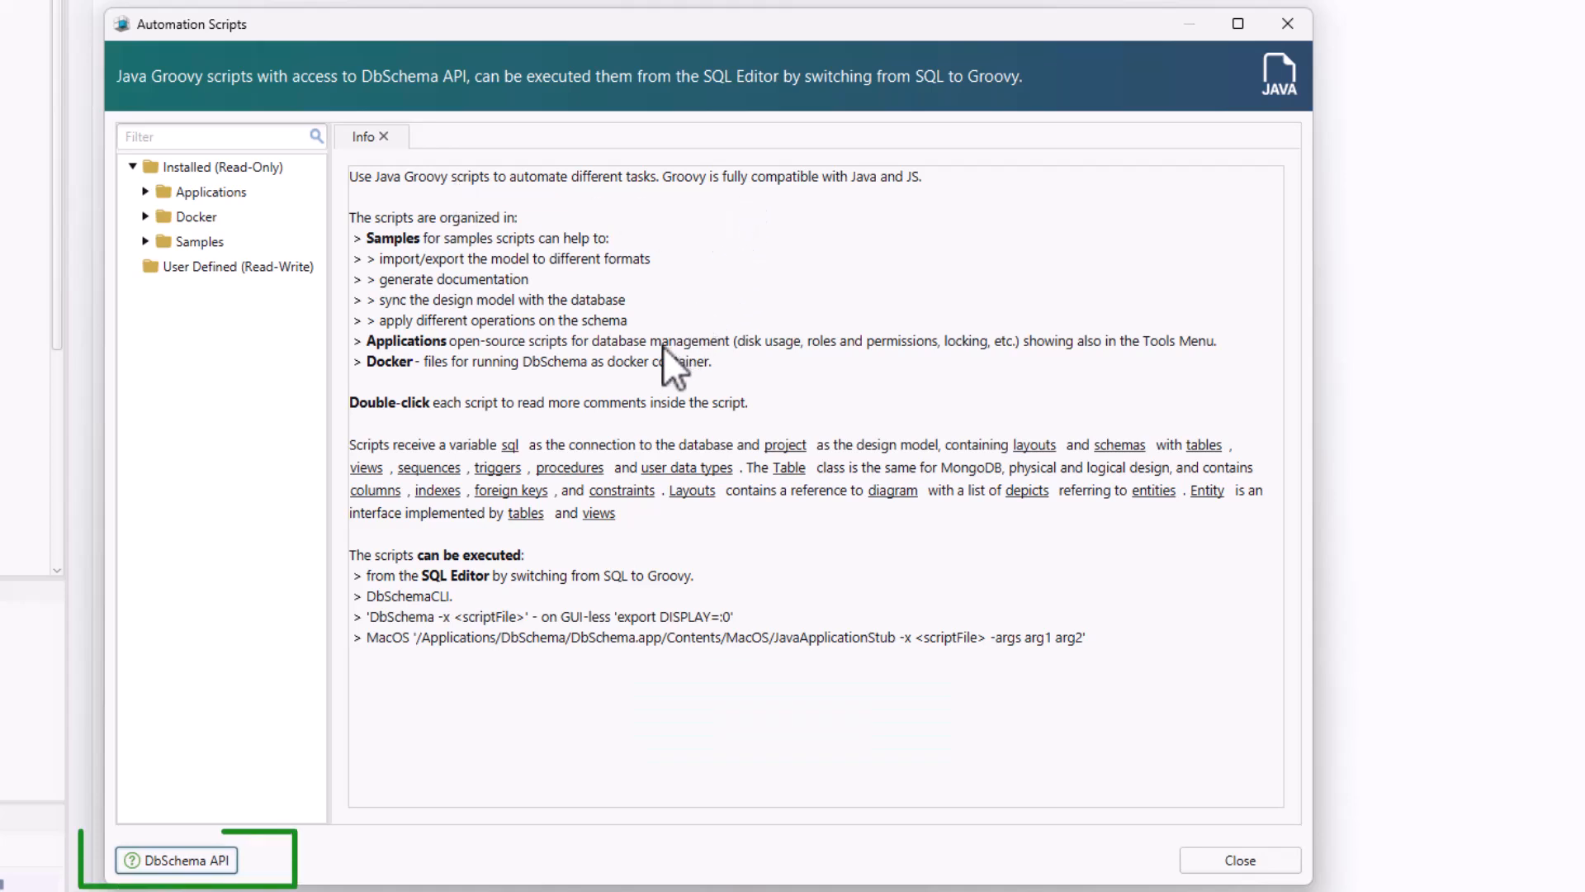
mouse_move(513, 535)
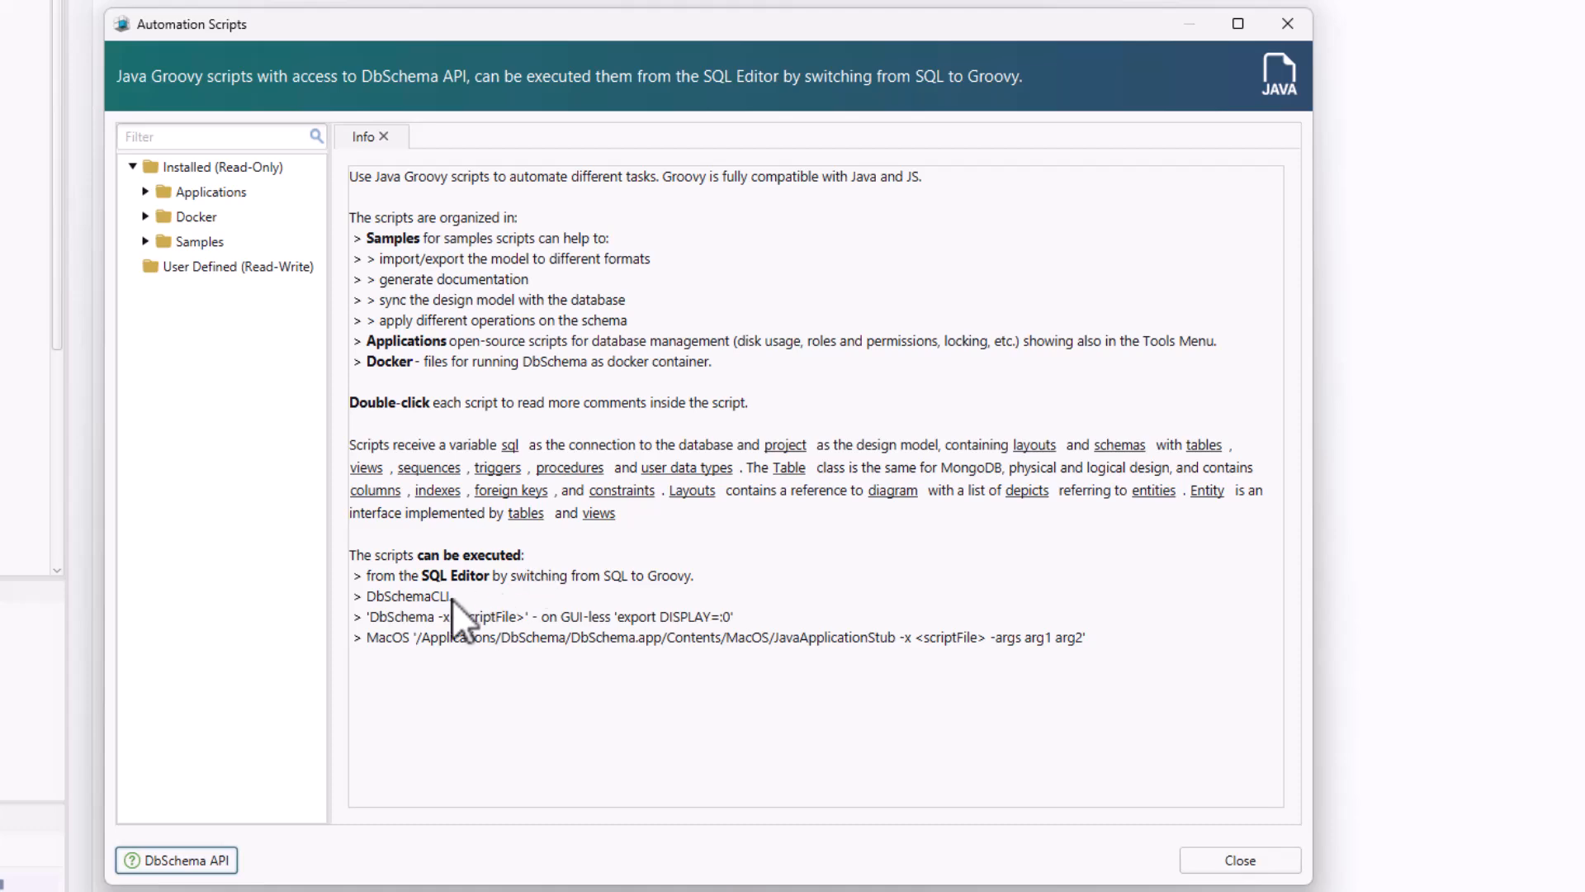
mouse_move(465, 658)
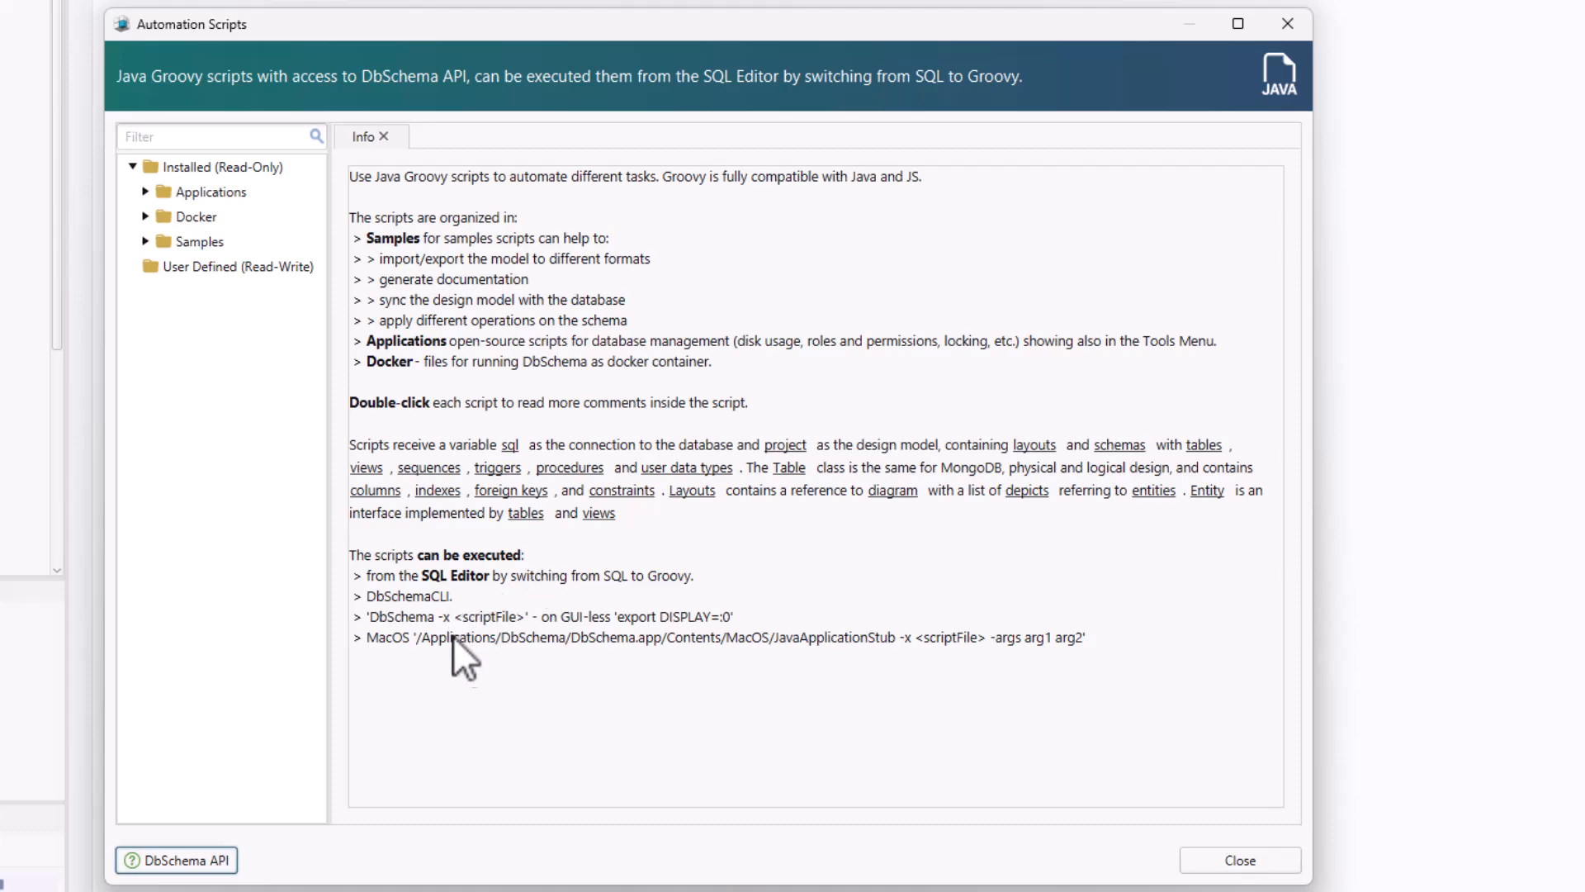
Close the Automation Scripts info window to reveal the blank SQL_Editor
click(1239, 861)
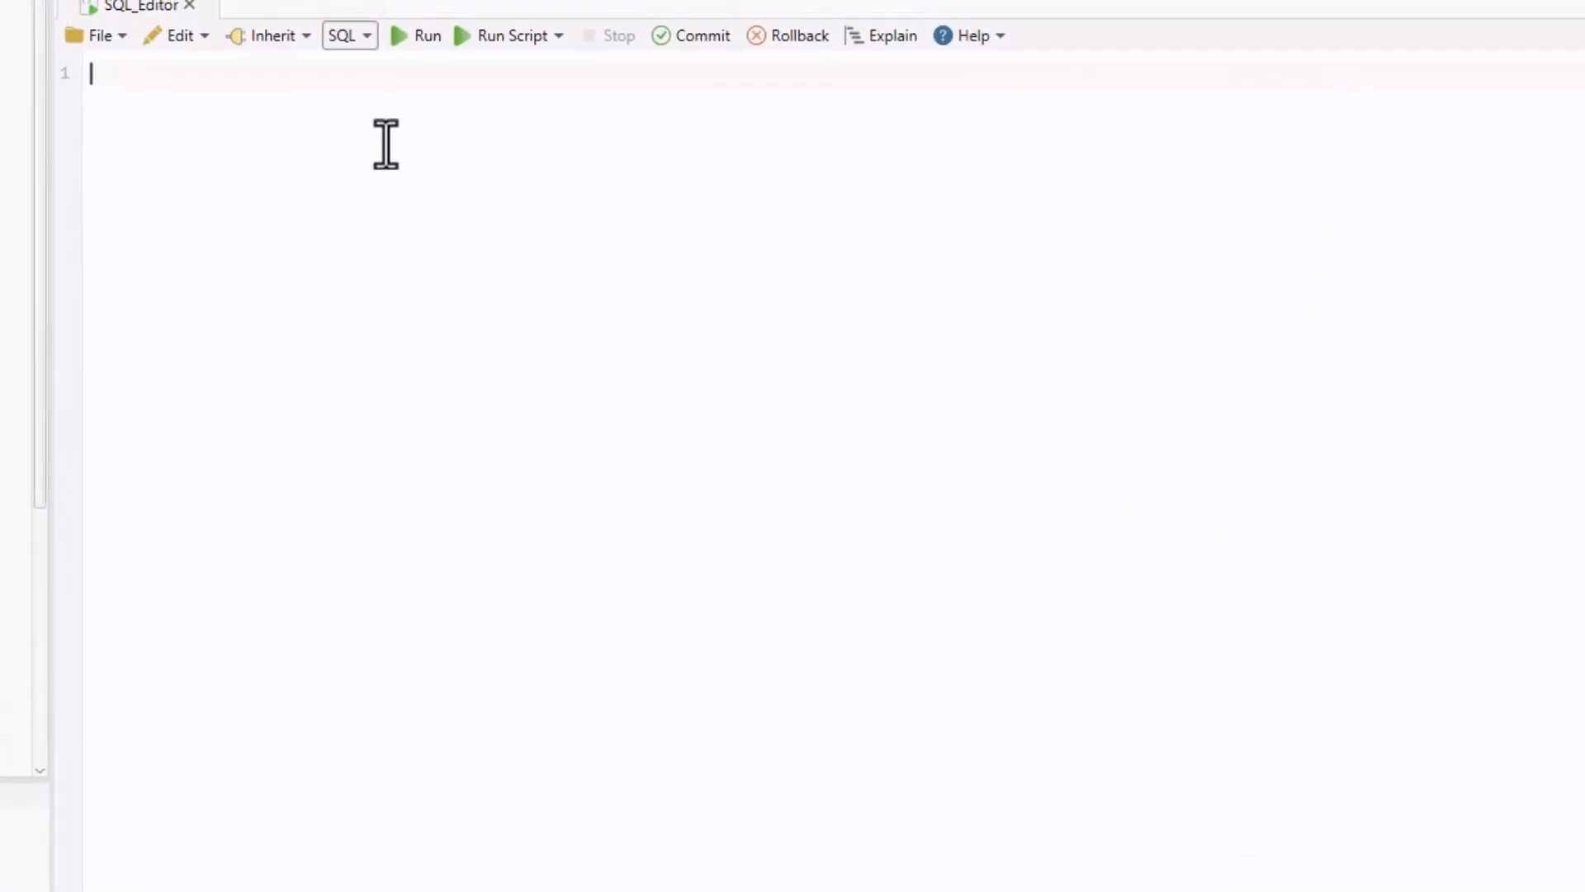
Switch the editor to Java Groovy, run the HTML5 export script, and open documentation.html
click(348, 35)
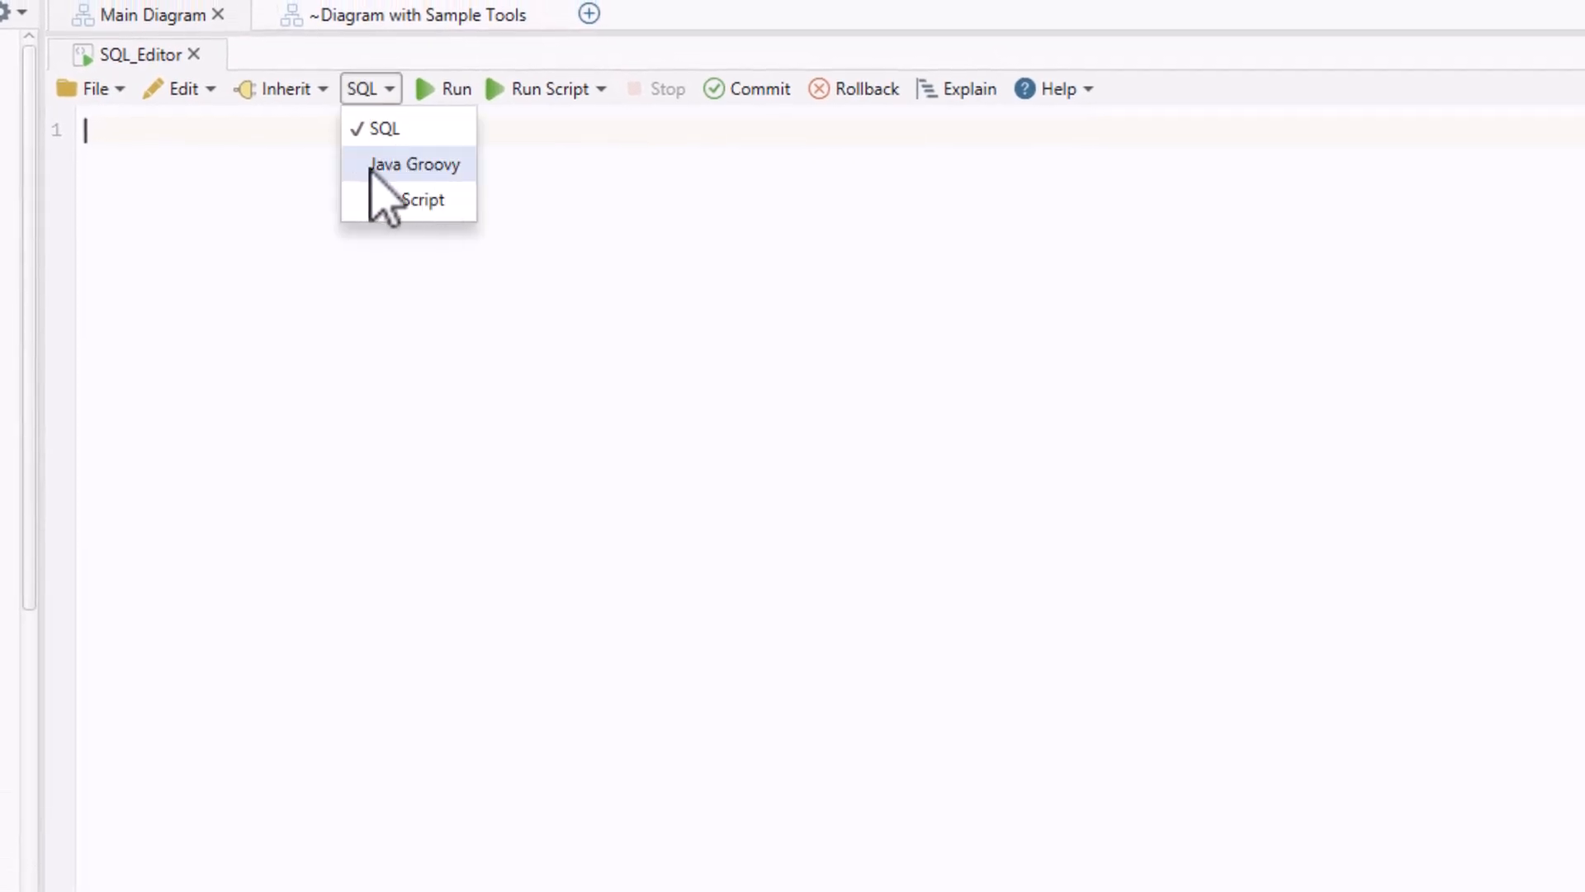
click(412, 163)
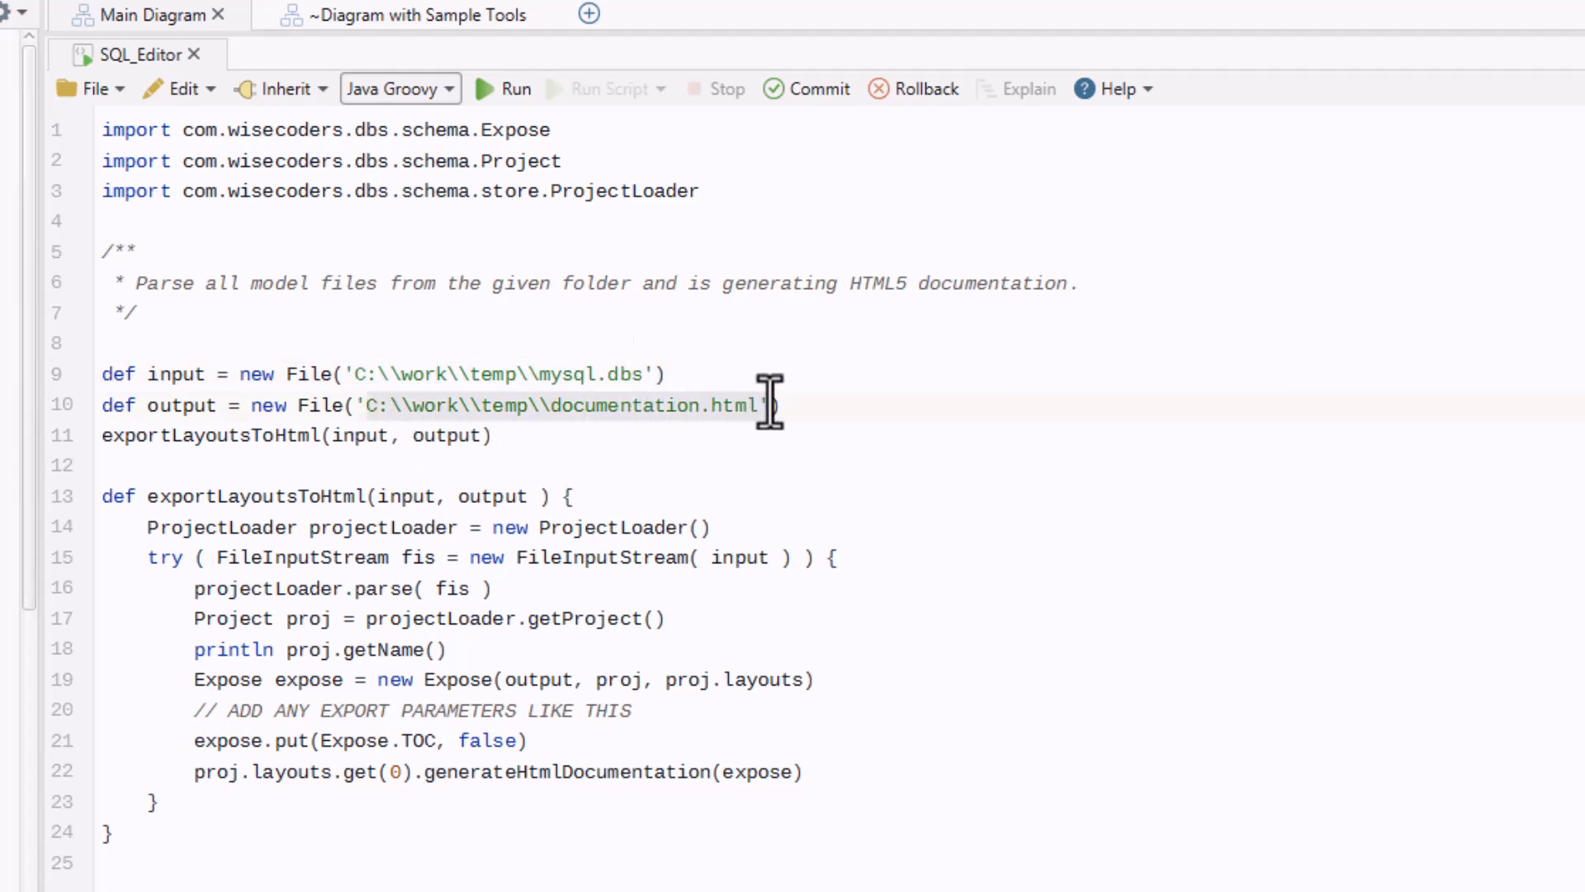
mouse_move(971, 473)
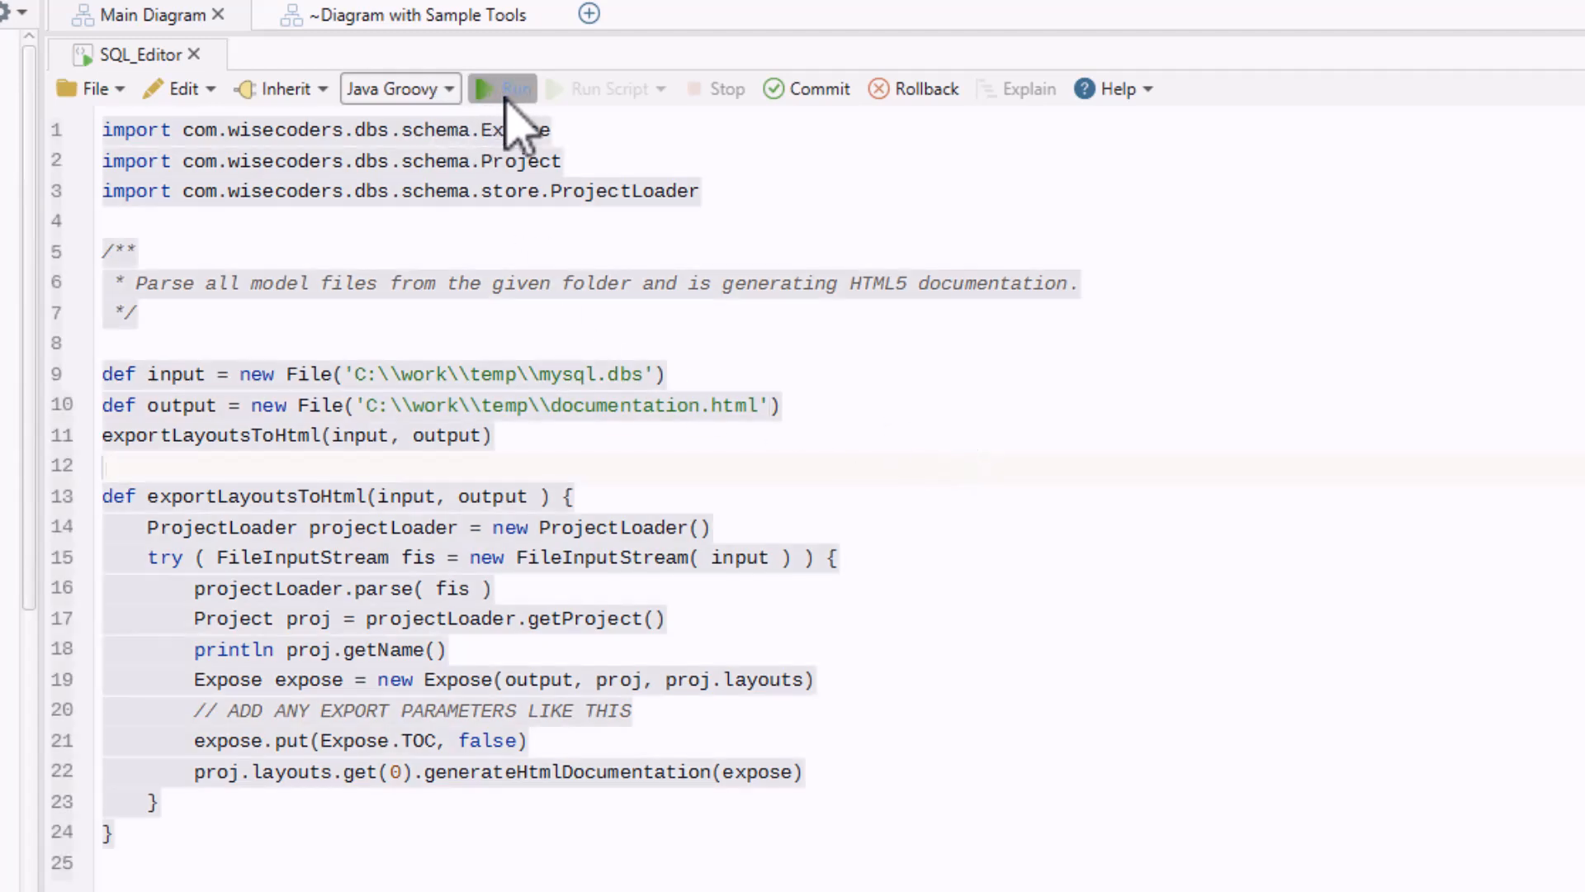
click(504, 89)
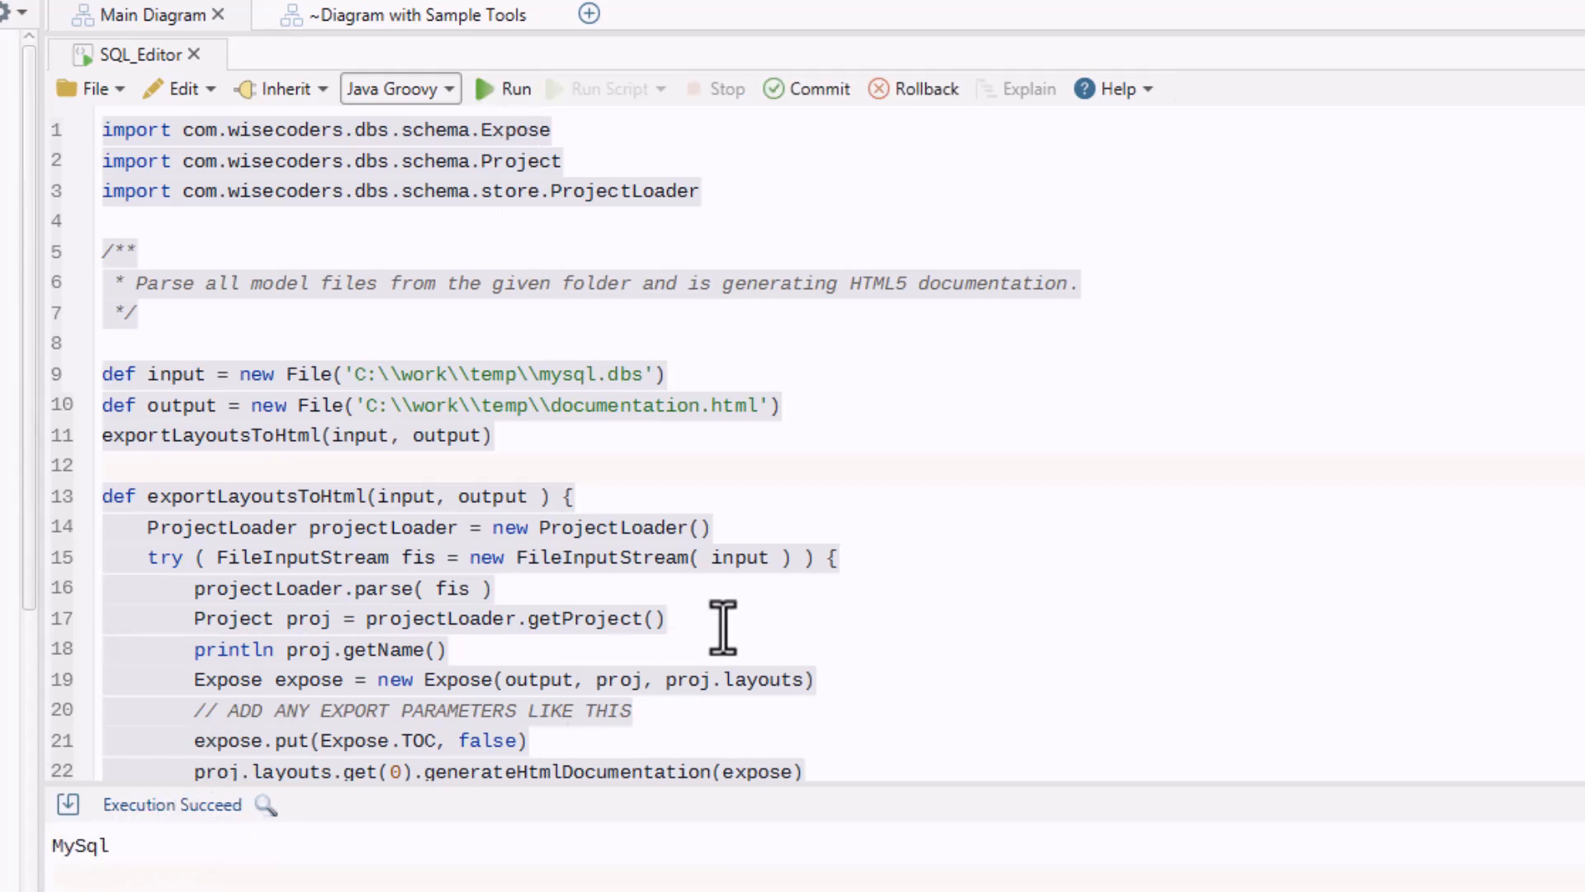
click(711, 527)
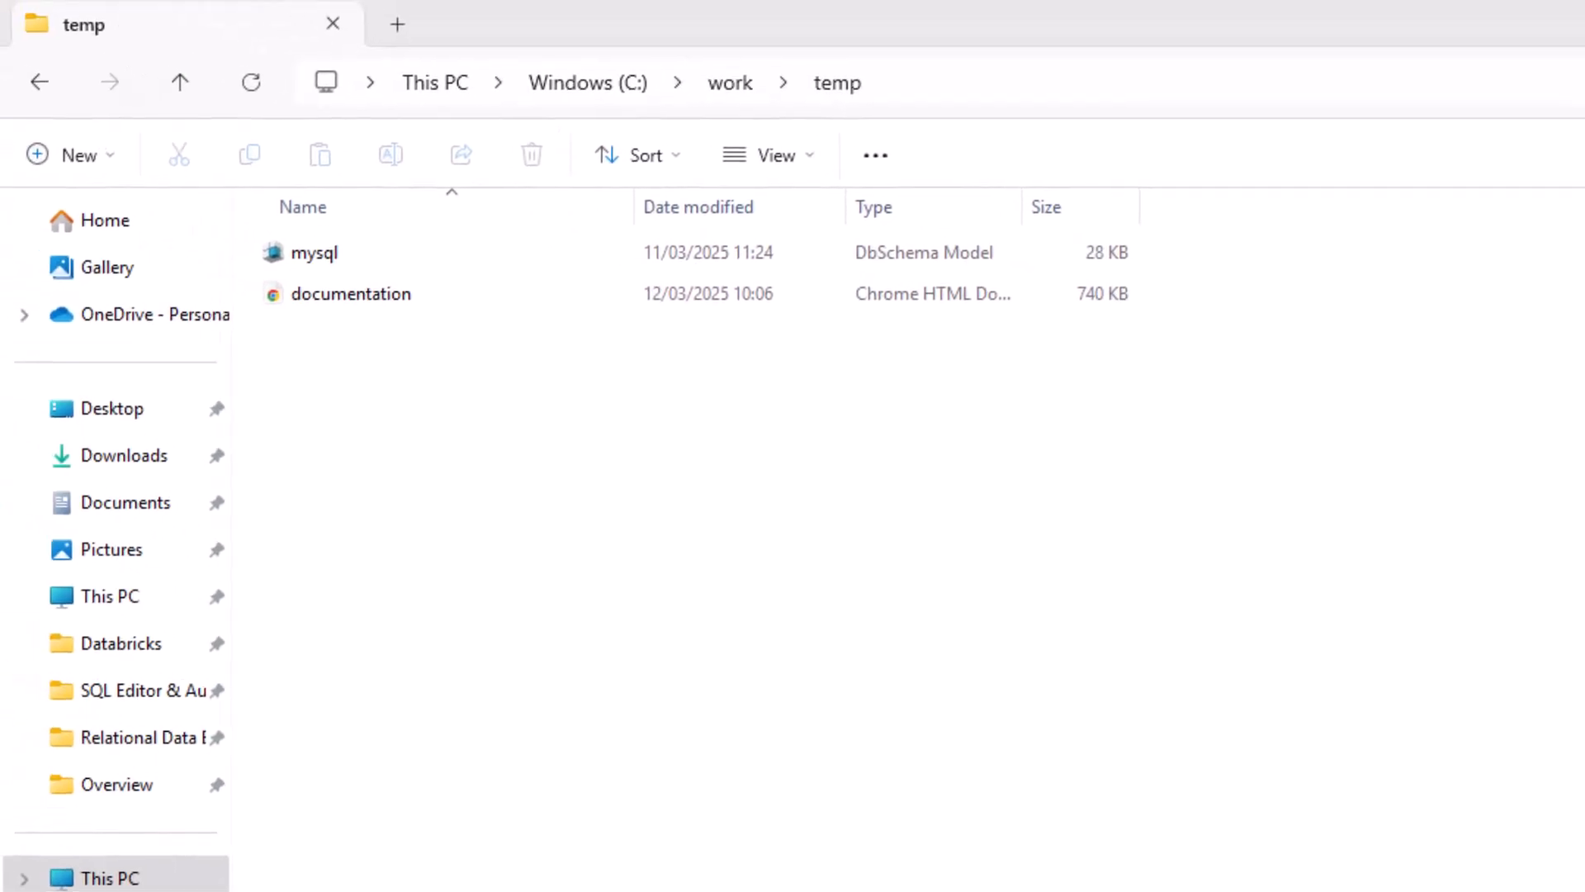
click(351, 293)
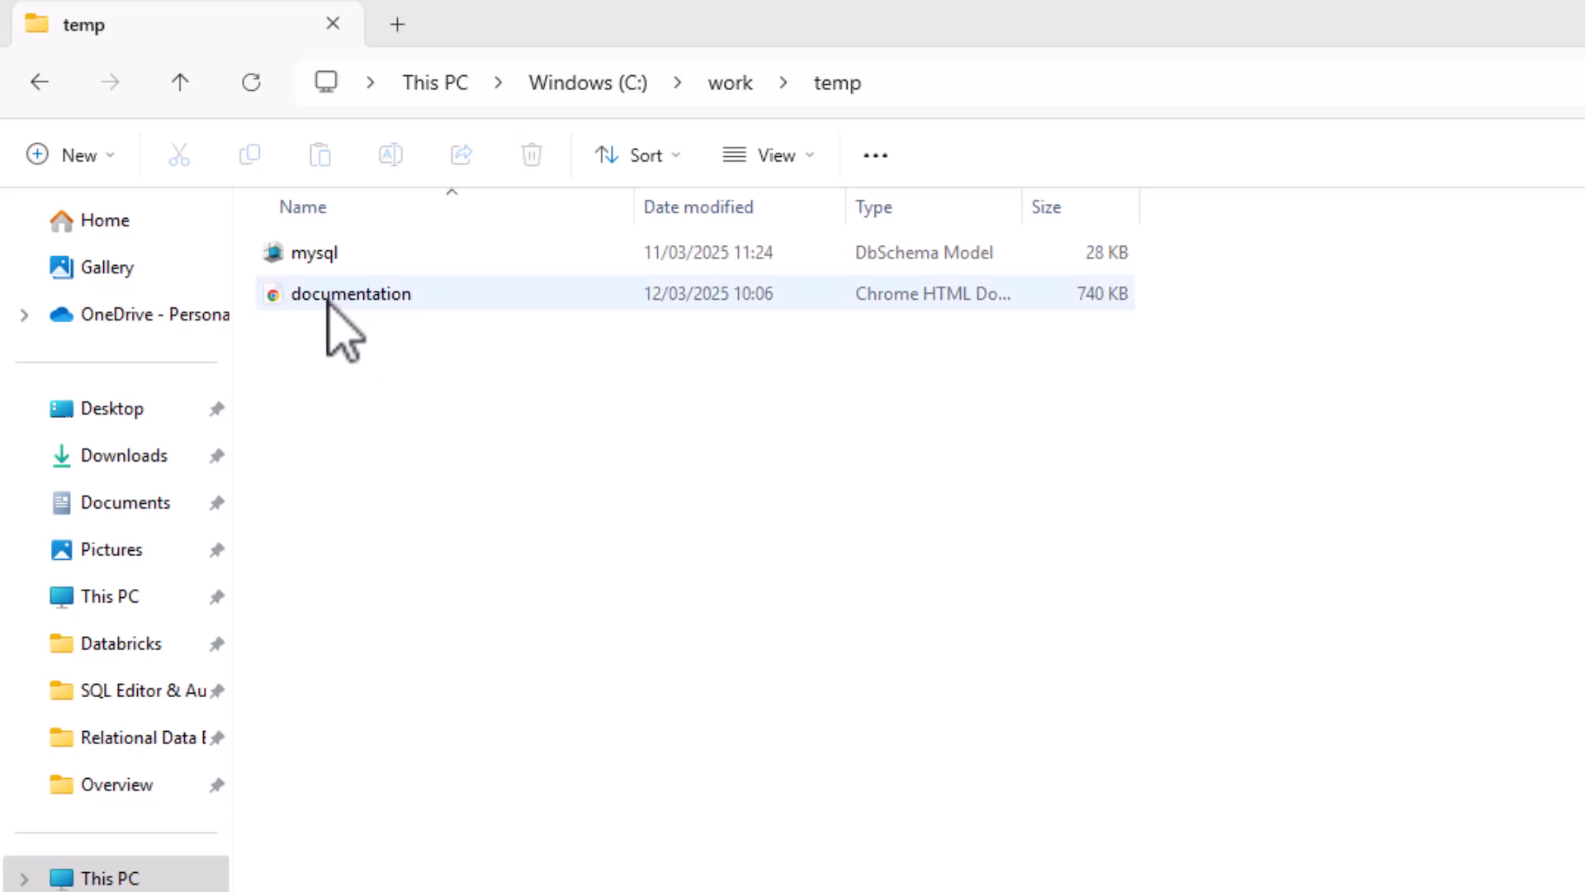
double_click(351, 293)
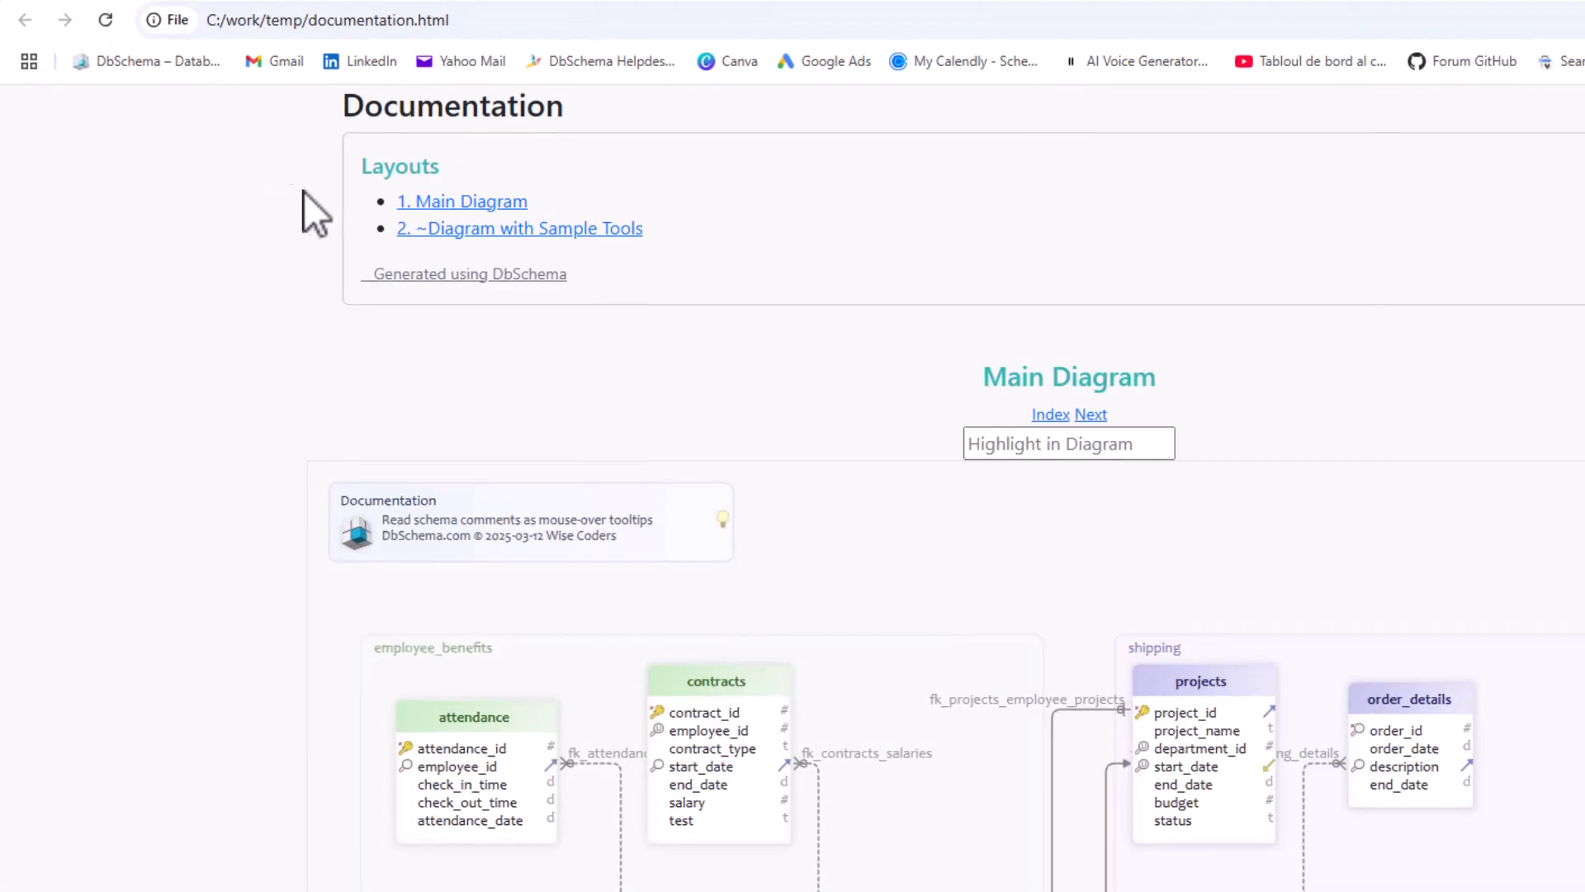
Scroll the documentation page in Chrome, then open SQL Editor > Automation Scripts in DbSchema
scroll(down, 3)
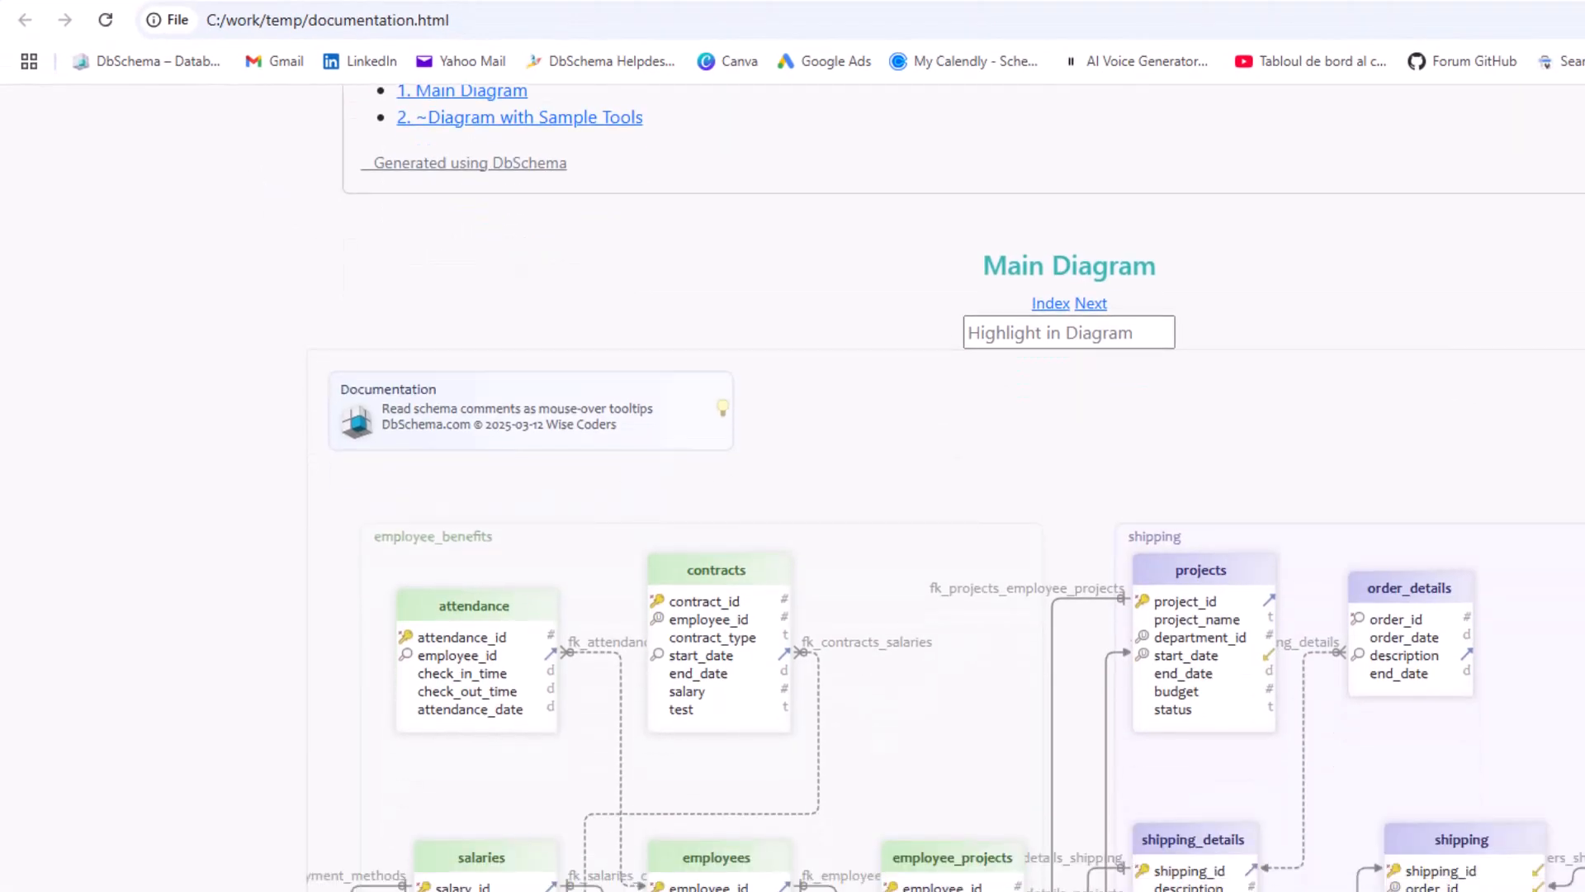
scroll(down, 3)
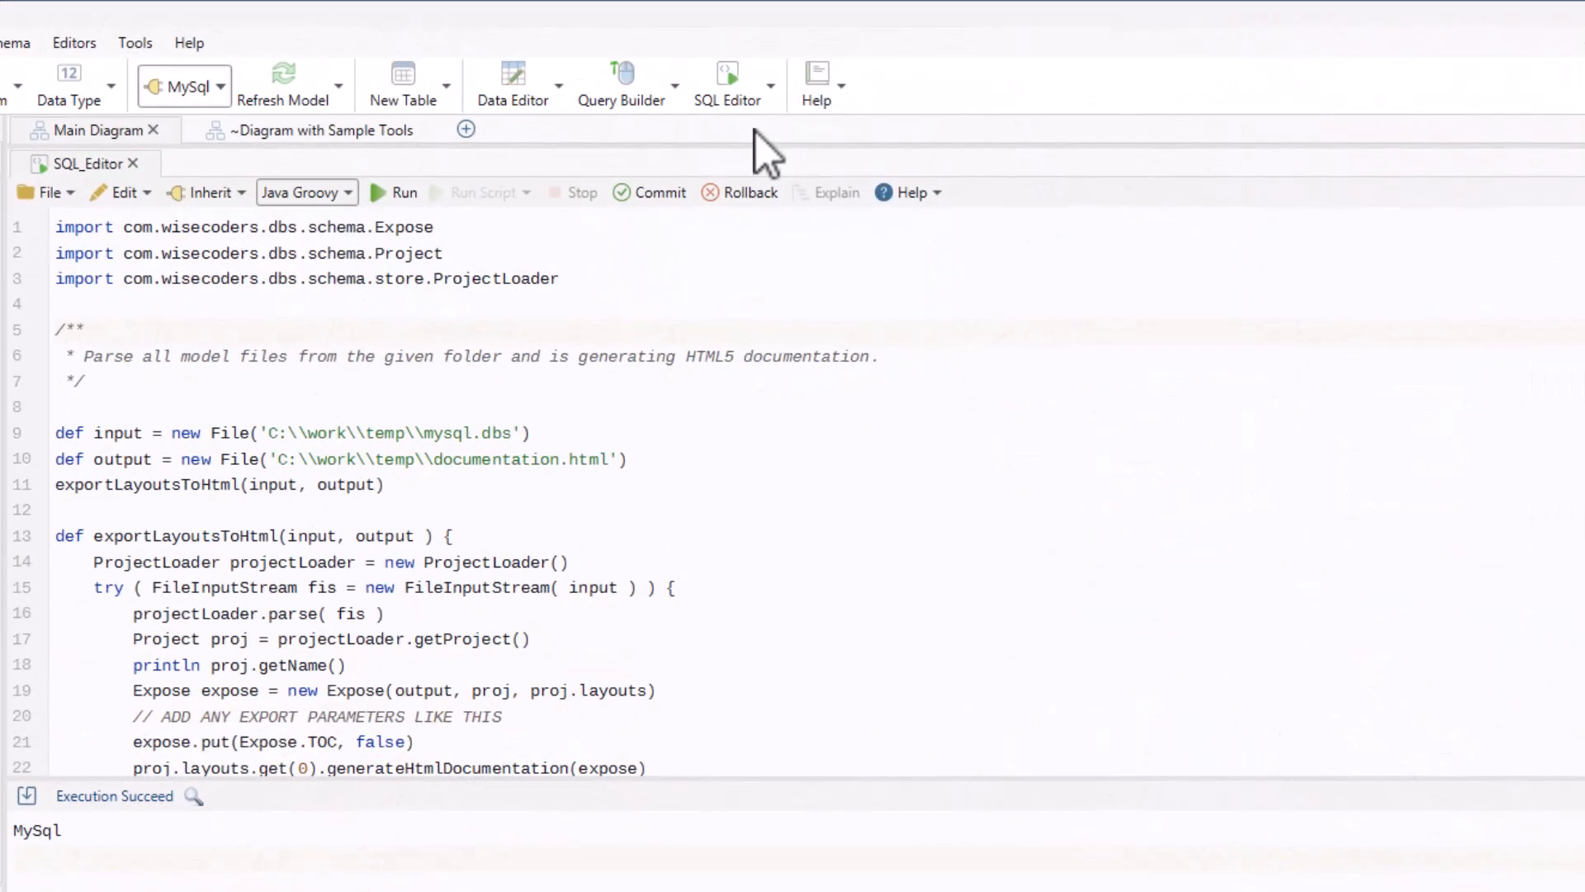
click(729, 81)
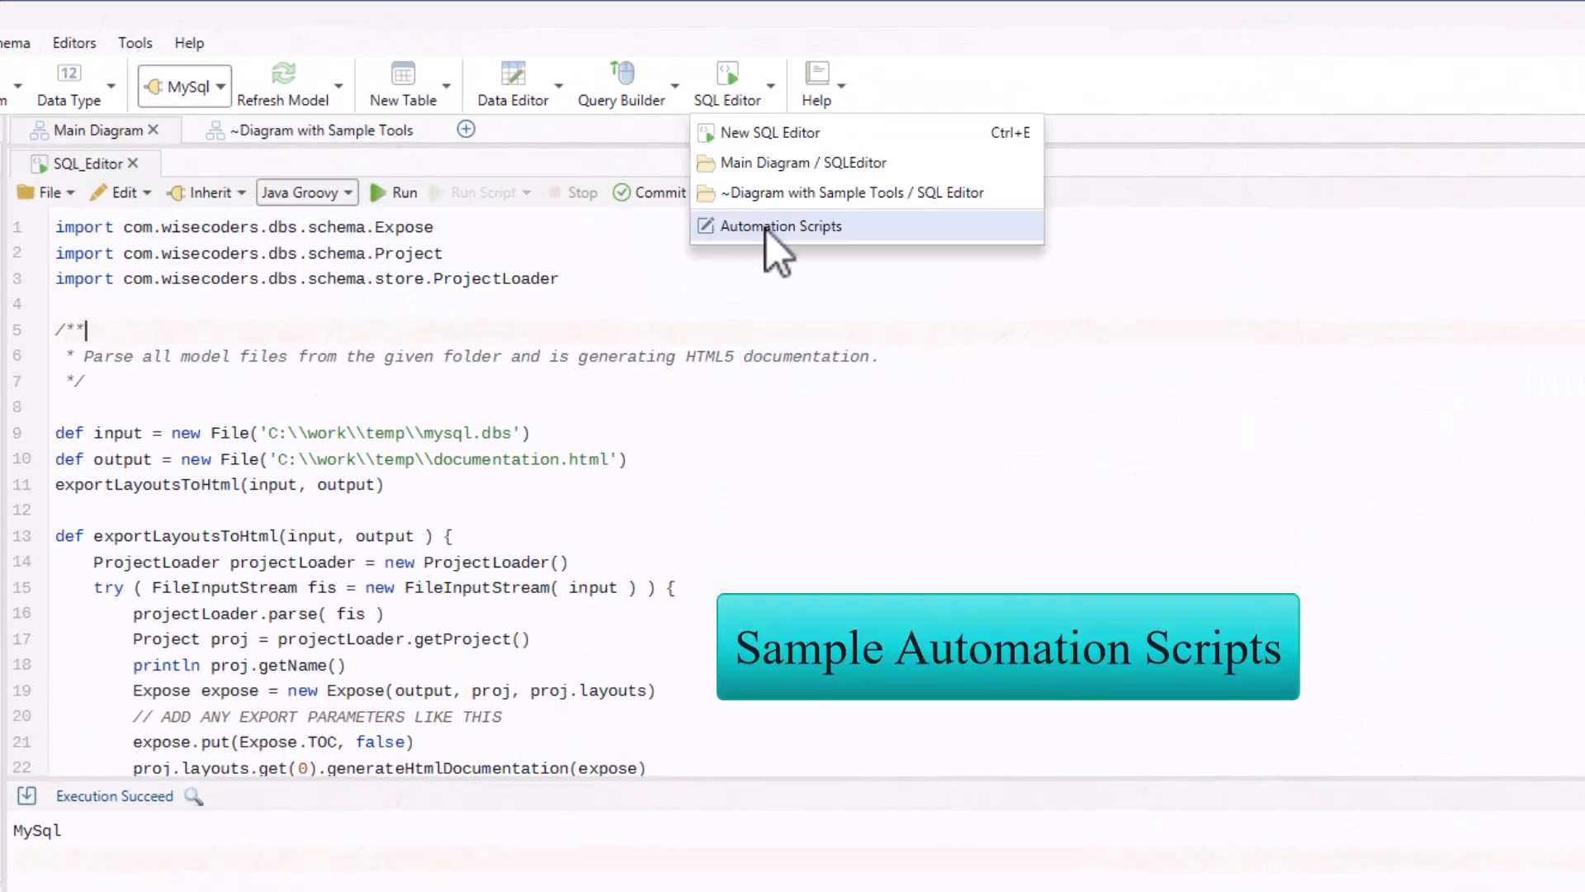
click(782, 226)
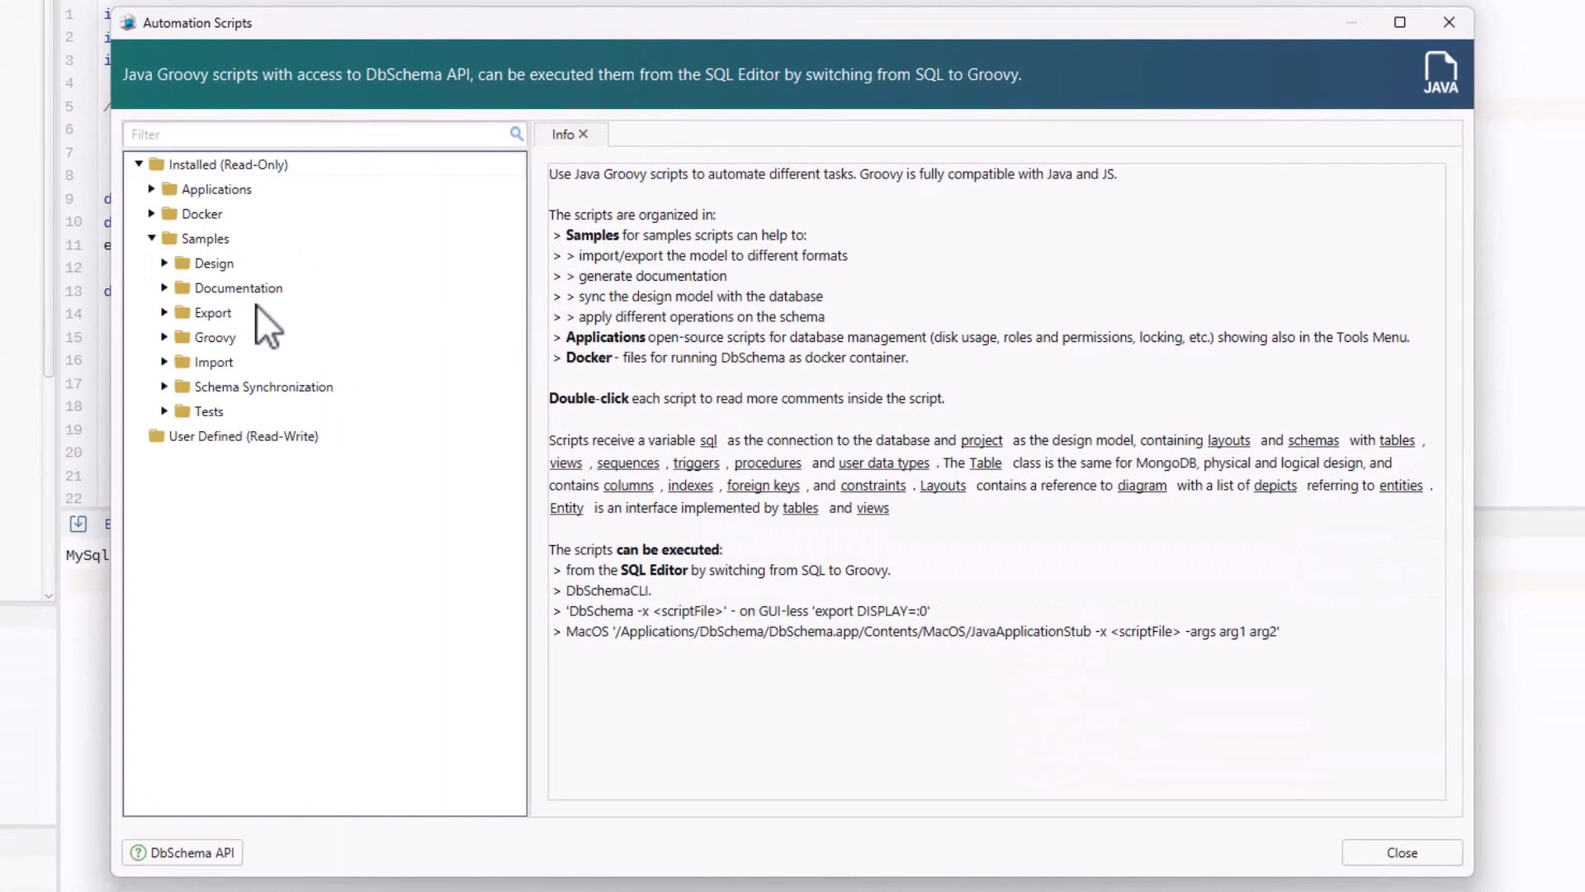
Expand the Design and Documentation samples and open the Generate HTML5 Documentation script
click(164, 262)
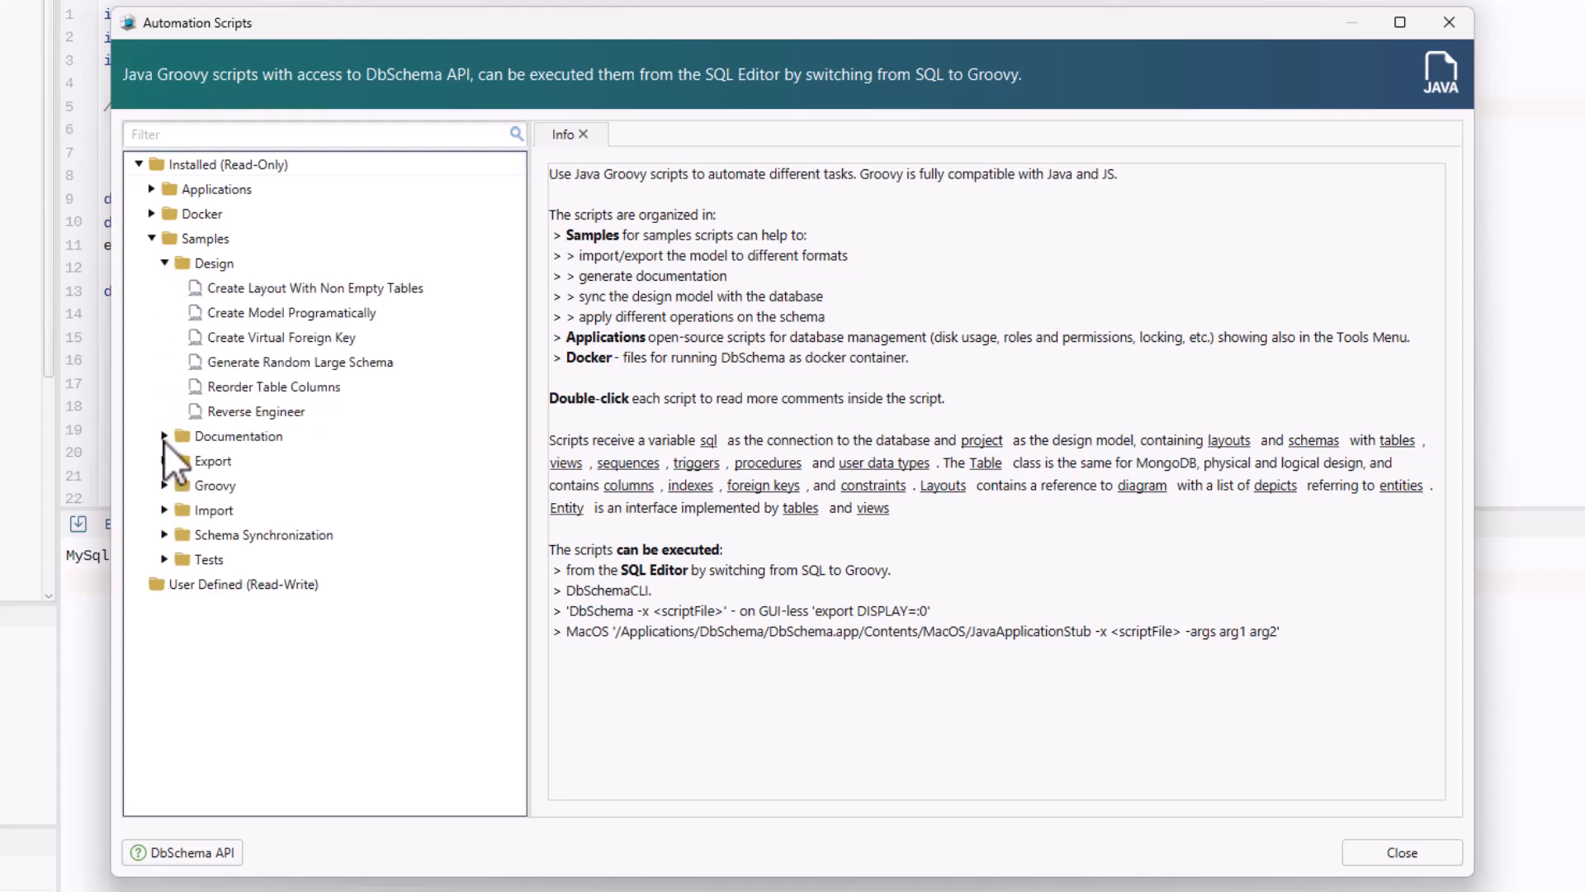
click(166, 436)
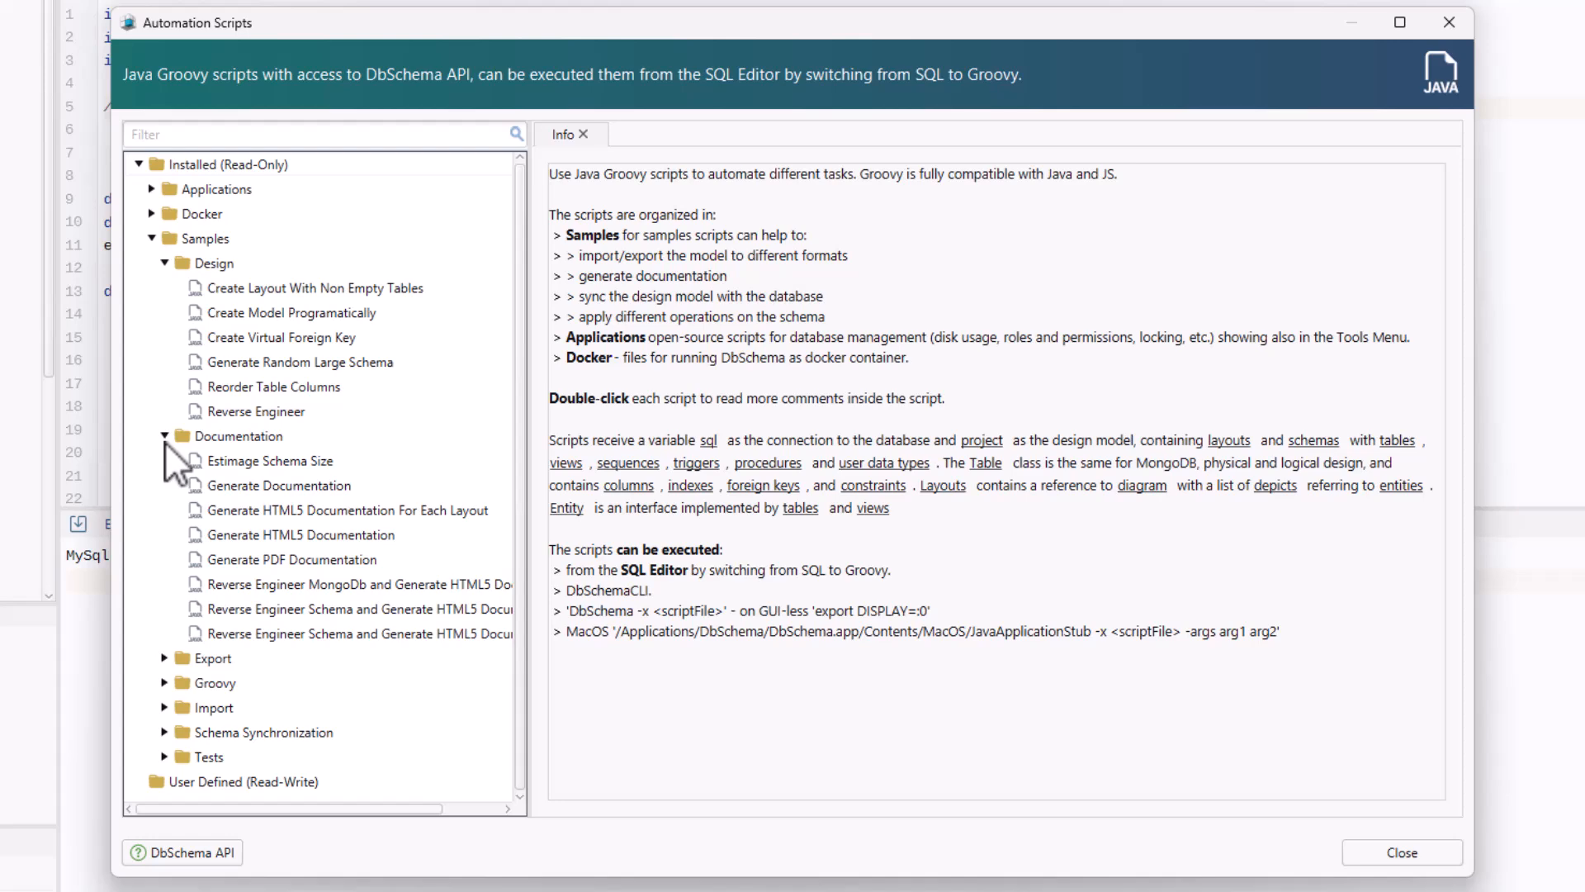
mouse_move(273, 561)
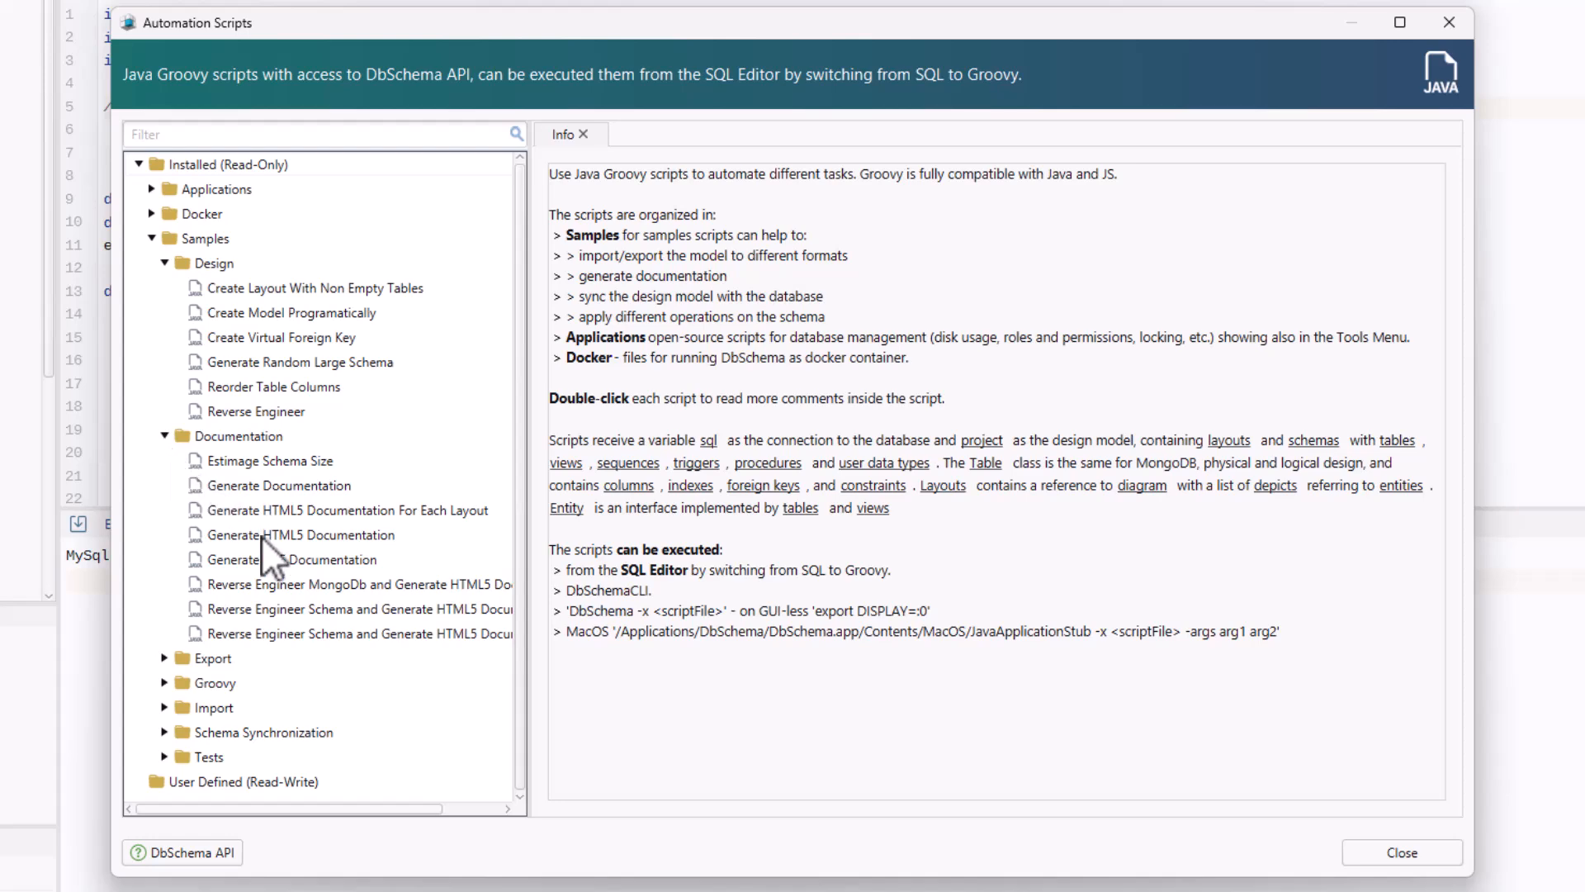
double_click(302, 534)
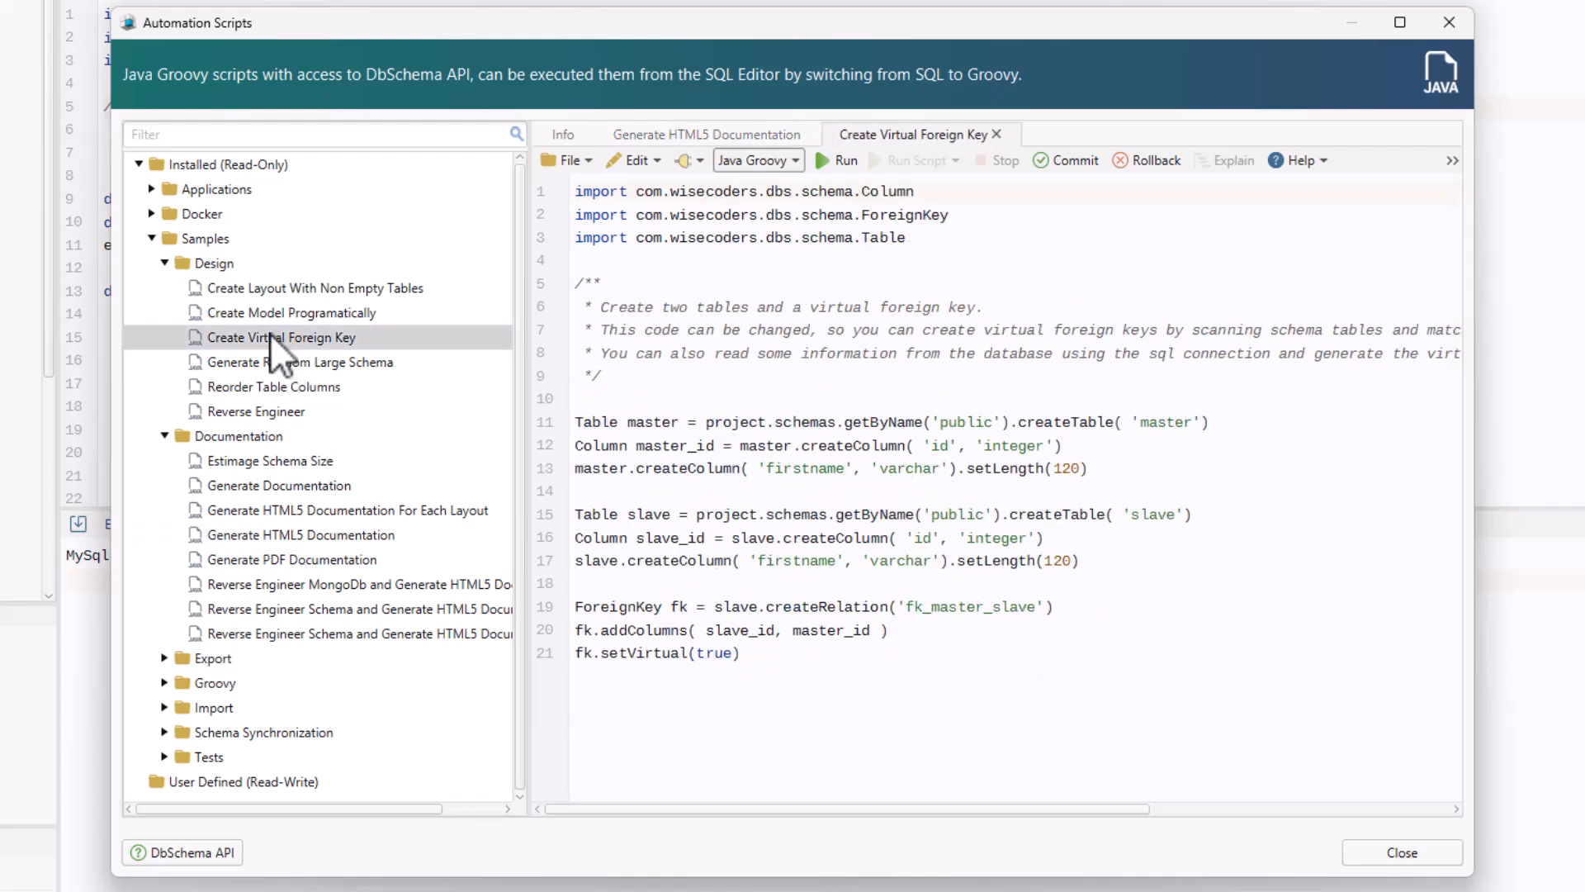
mouse_move(291, 469)
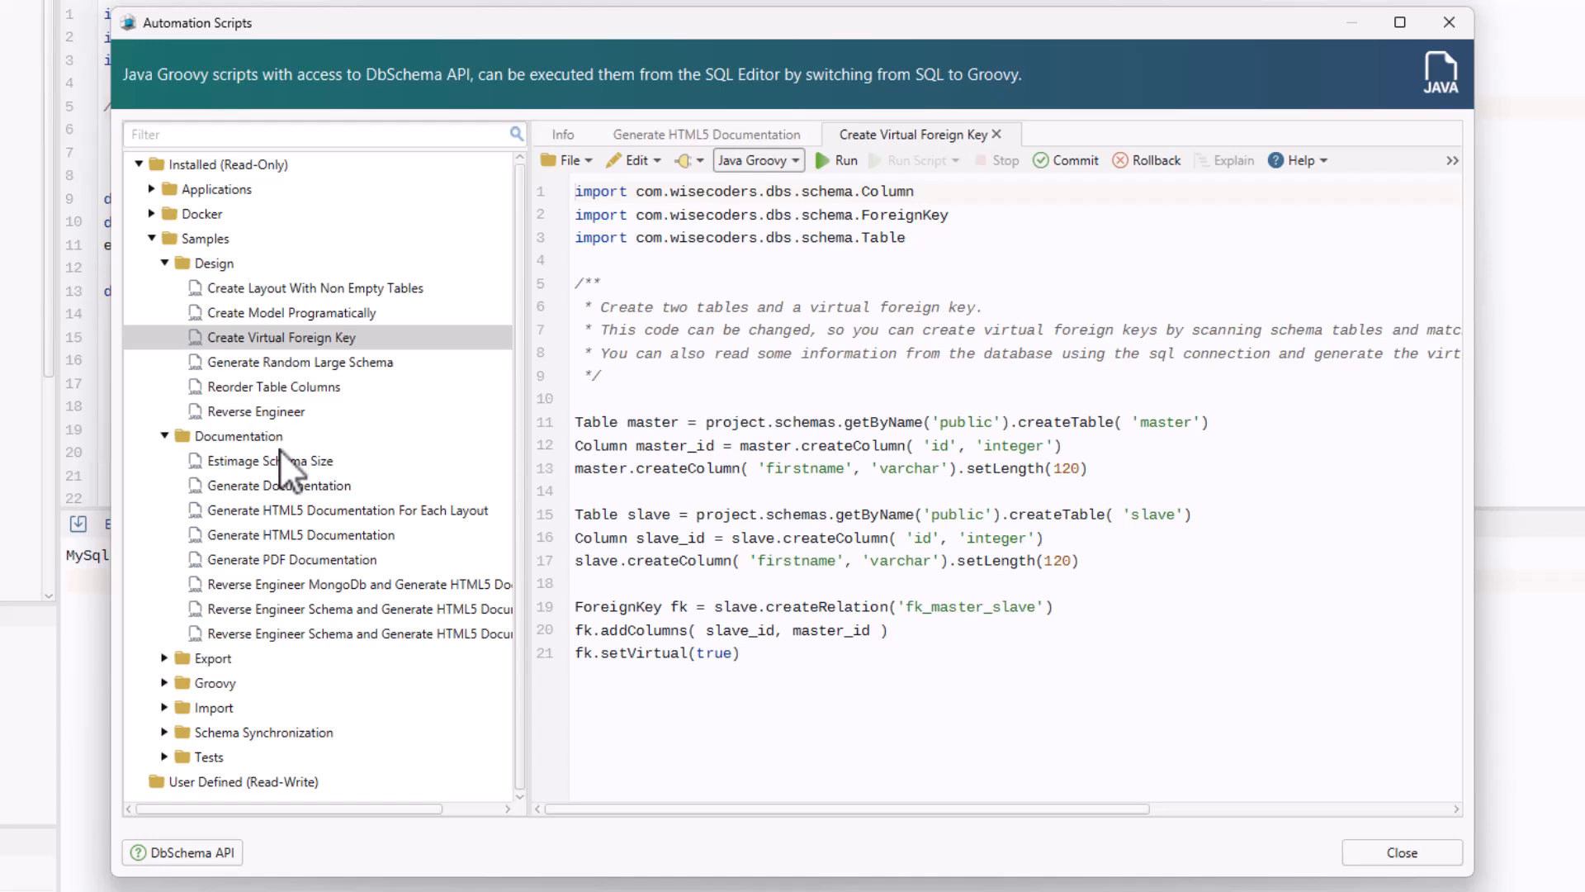